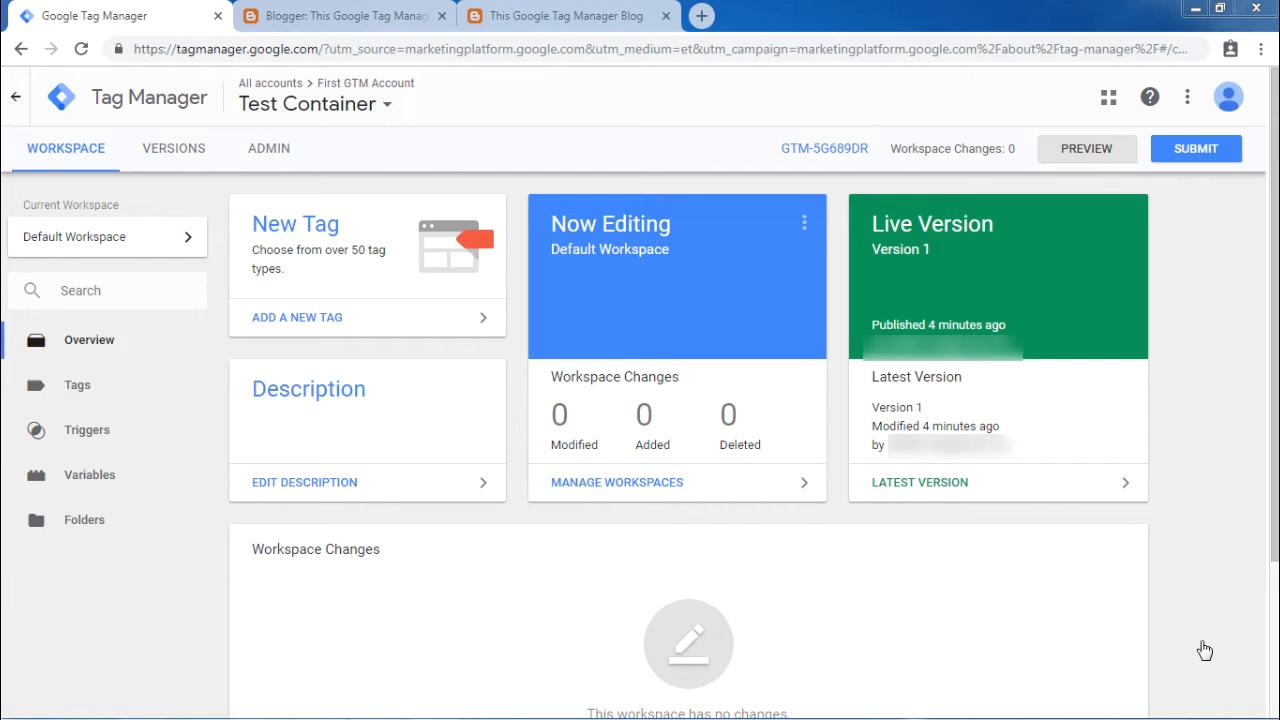
pyautogui.moveTo(1180, 370)
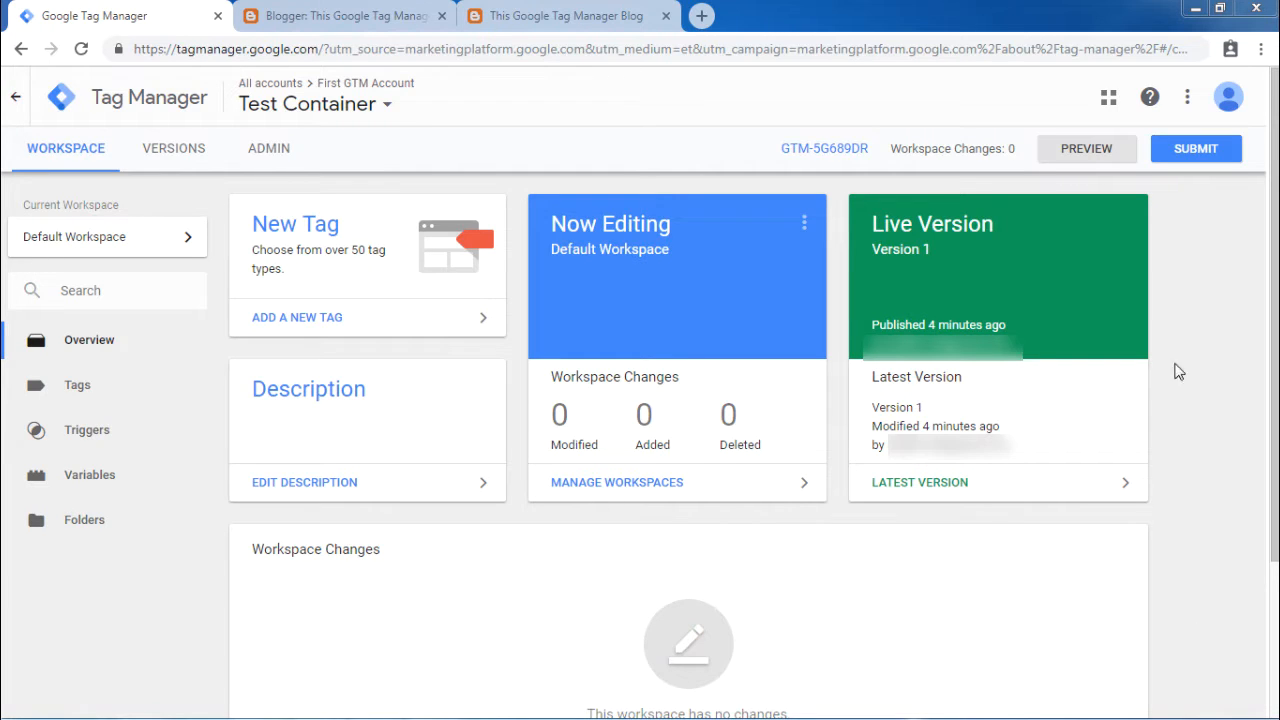
# Turn on Preview Mode for the Test Container Default Workspace.
pyautogui.click(1086, 148)
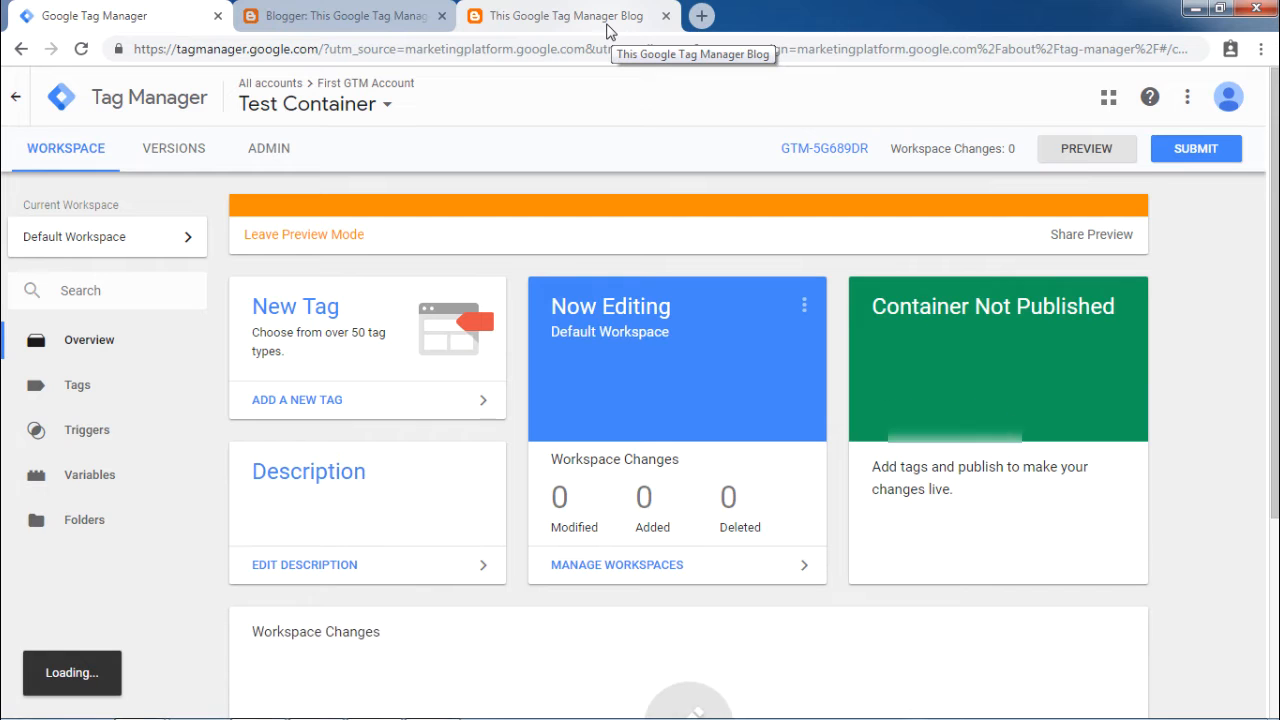
# Switch to the blog tab where the debug pane lists My First Tag and Page View Tag fired.
pyautogui.click(564, 16)
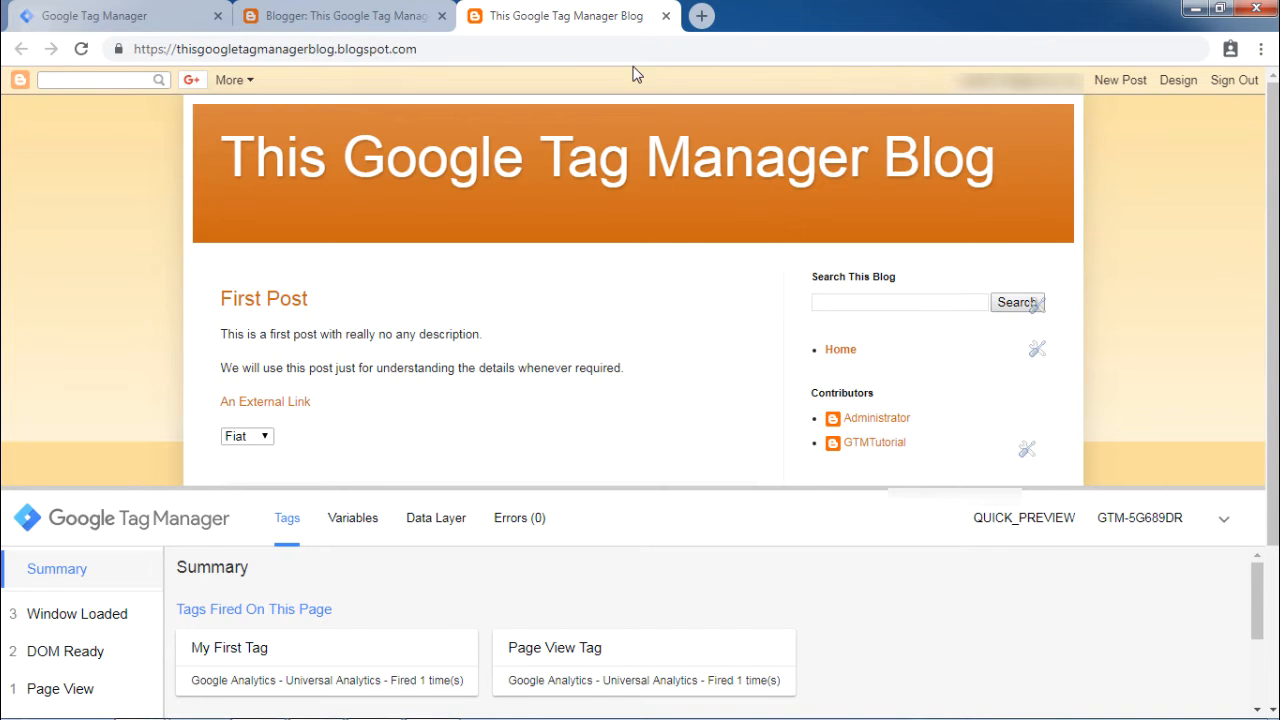
pyautogui.moveTo(744, 308)
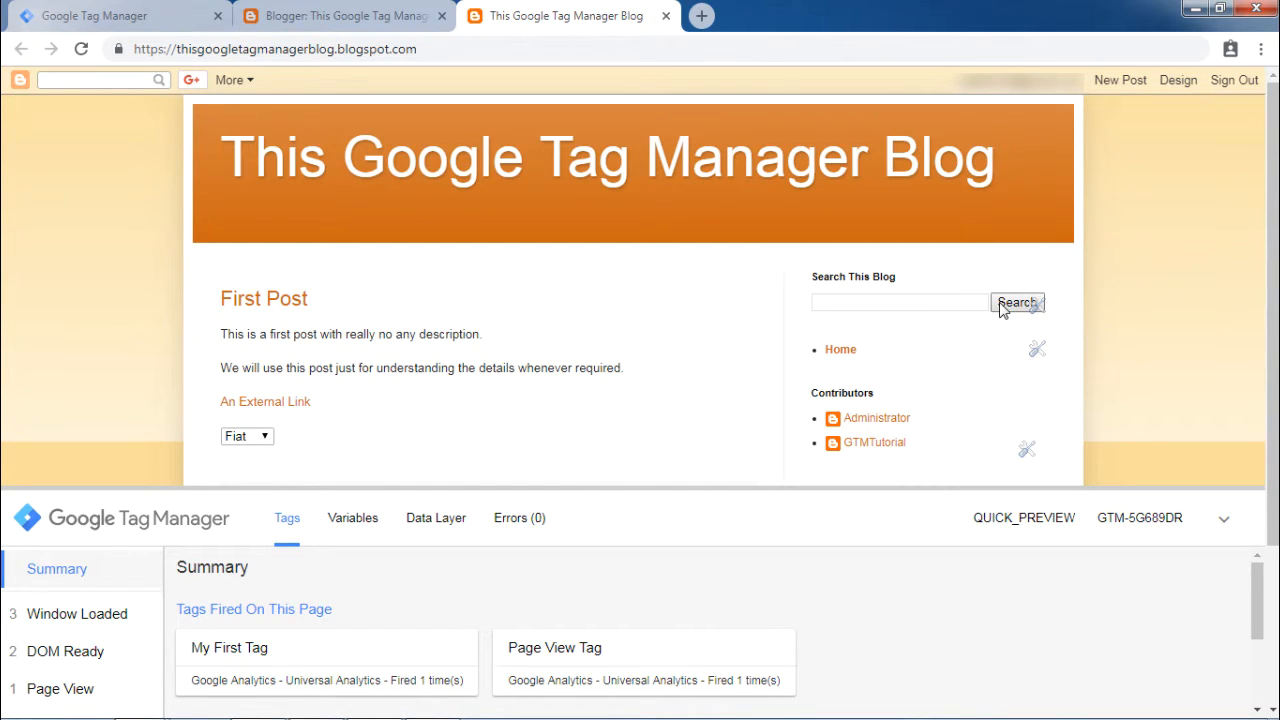
pyautogui.moveTo(940, 318)
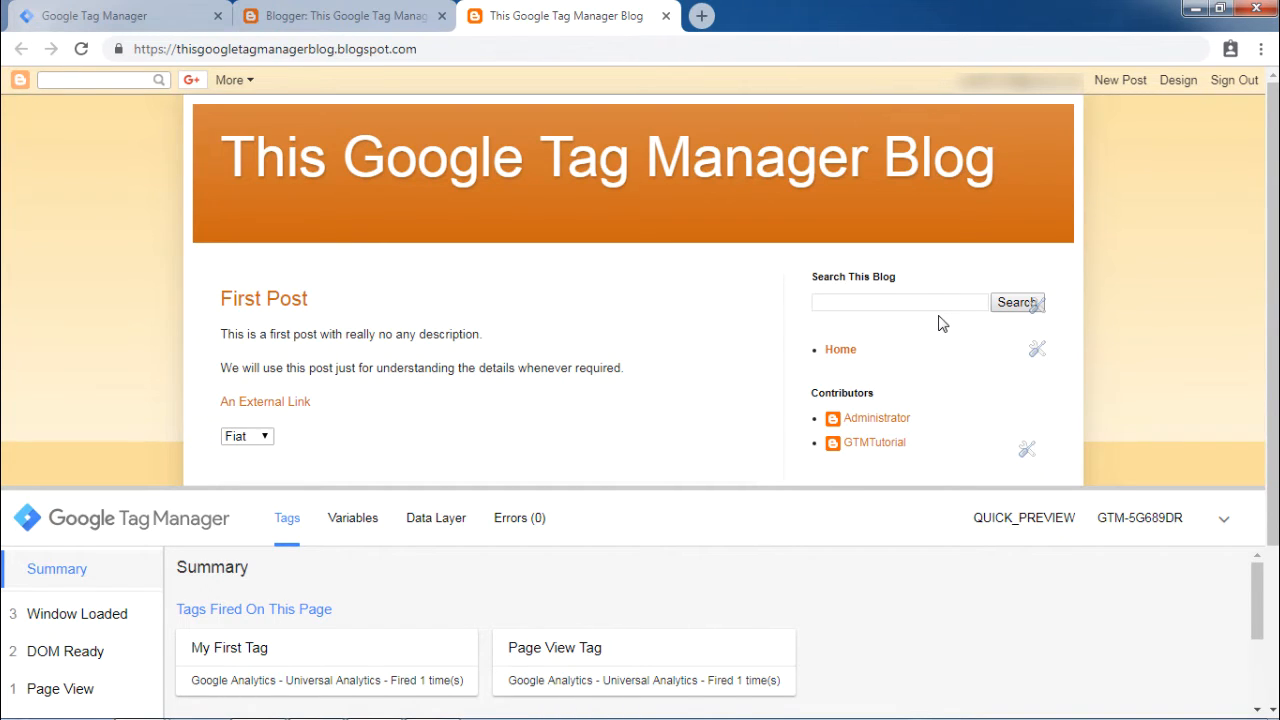
pyautogui.moveTo(764, 356)
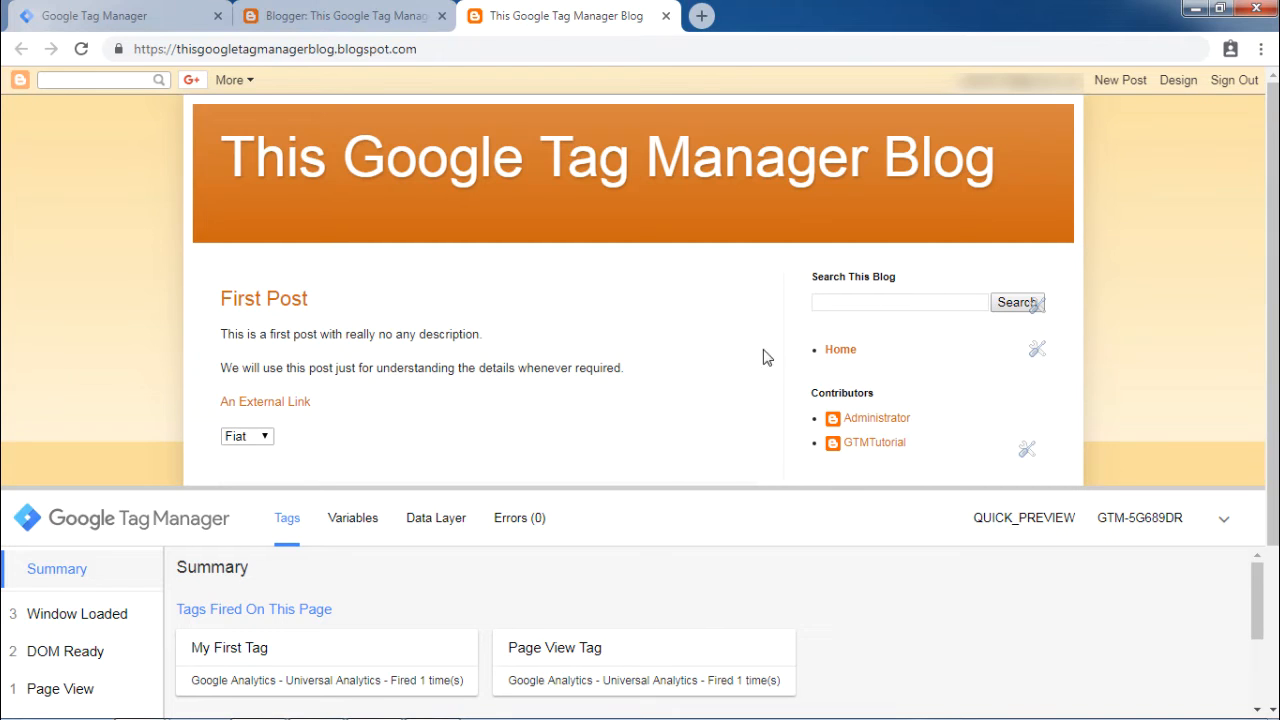
pyautogui.moveTo(440, 530)
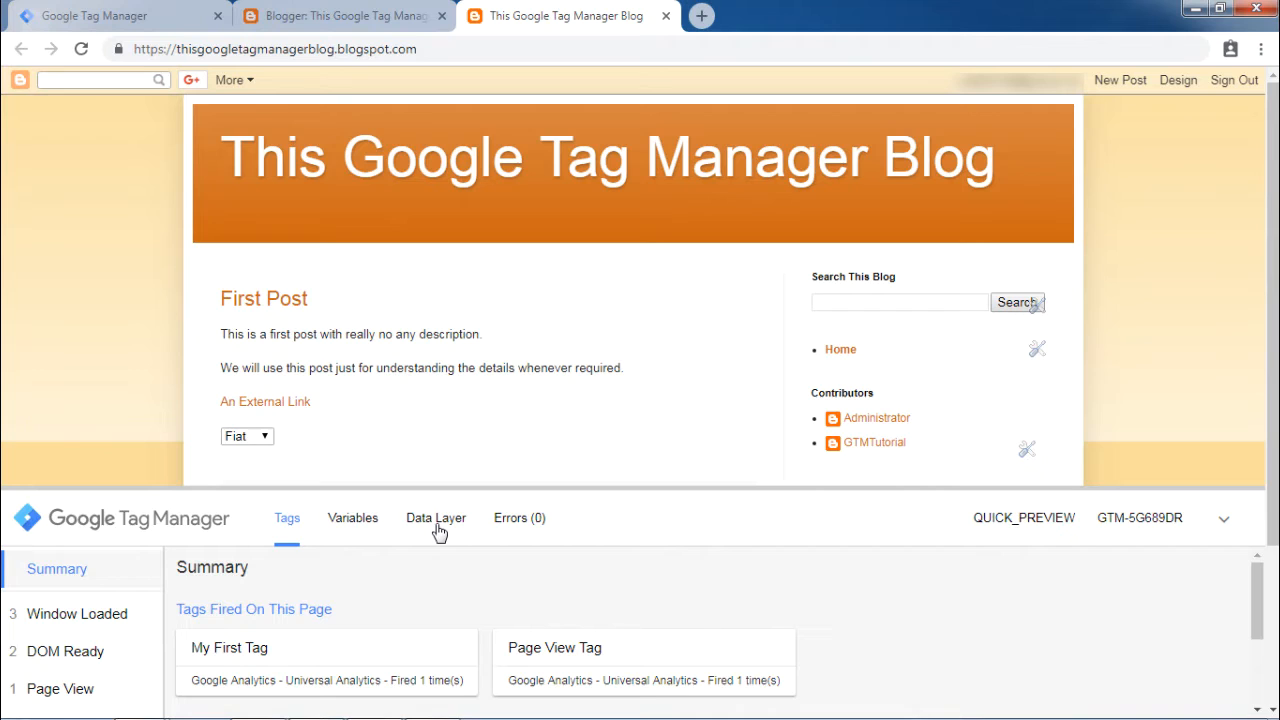
# View the Data Layer messages and scroll to the current values ending with event gtm.load.
pyautogui.click(436, 516)
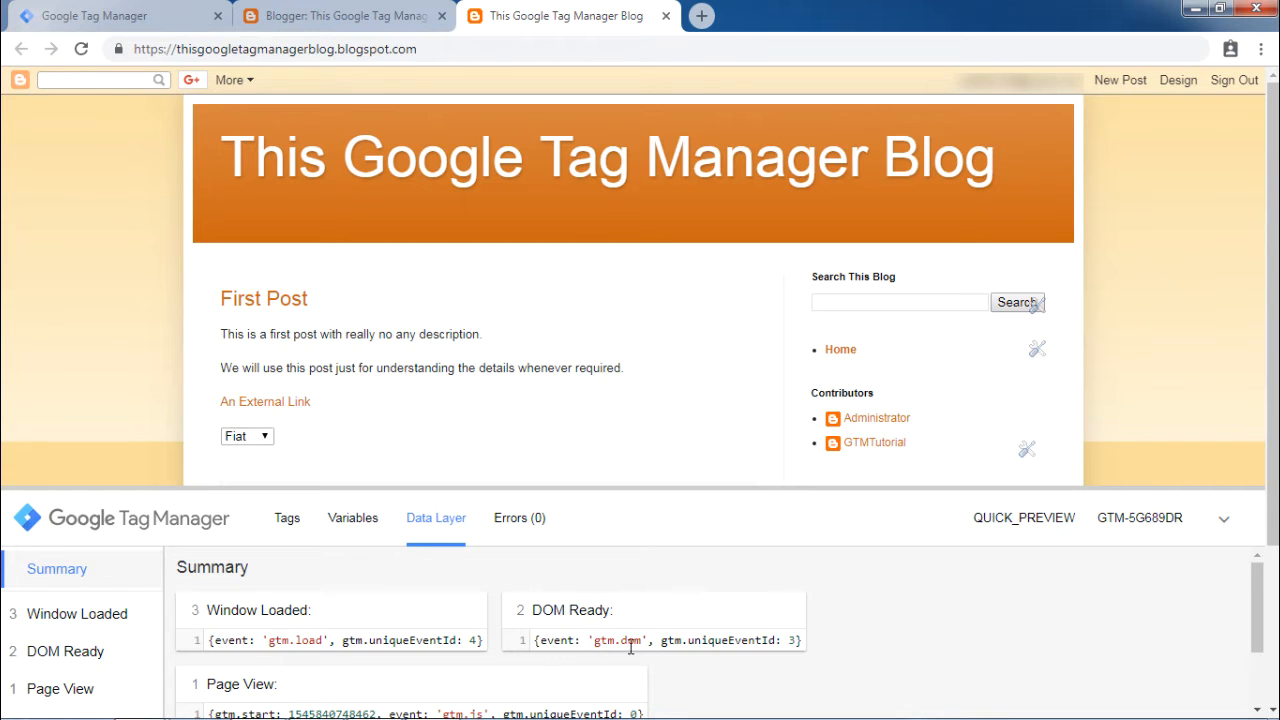
pyautogui.scroll(-3)
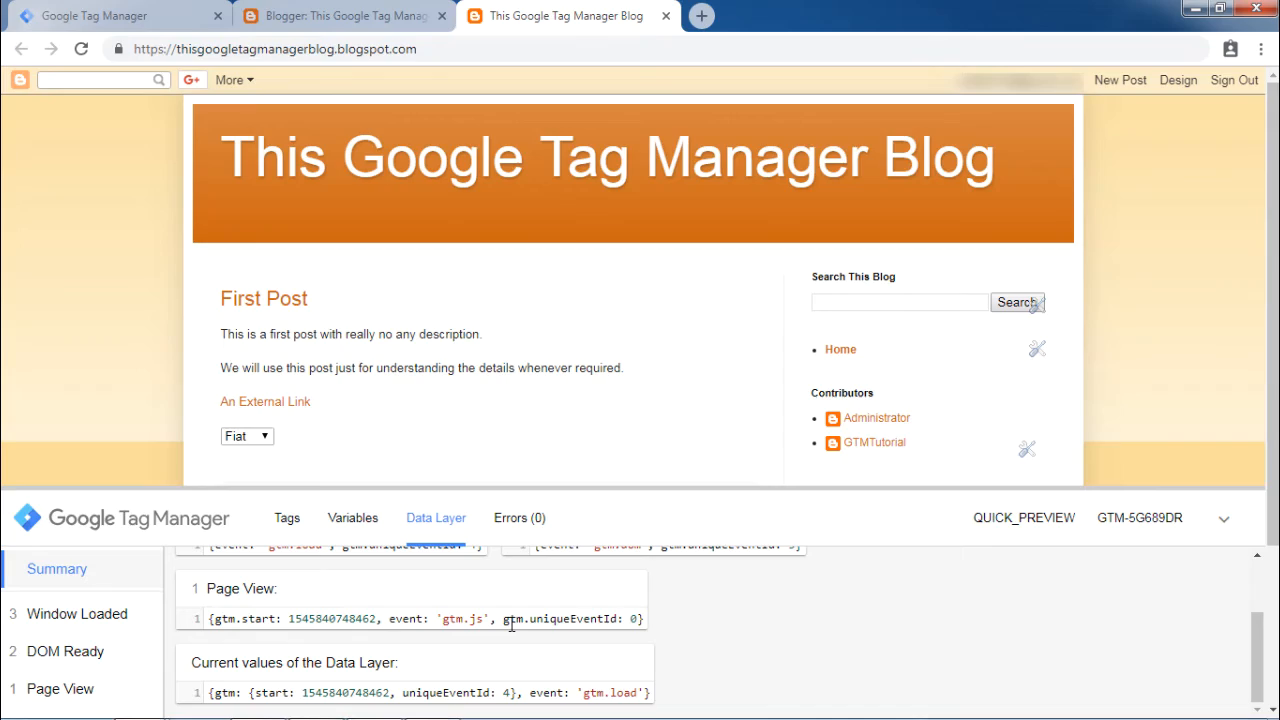
# Check the preview banner in the GTM workspace, then return to the blog's Tags summary.
pyautogui.click(110, 16)
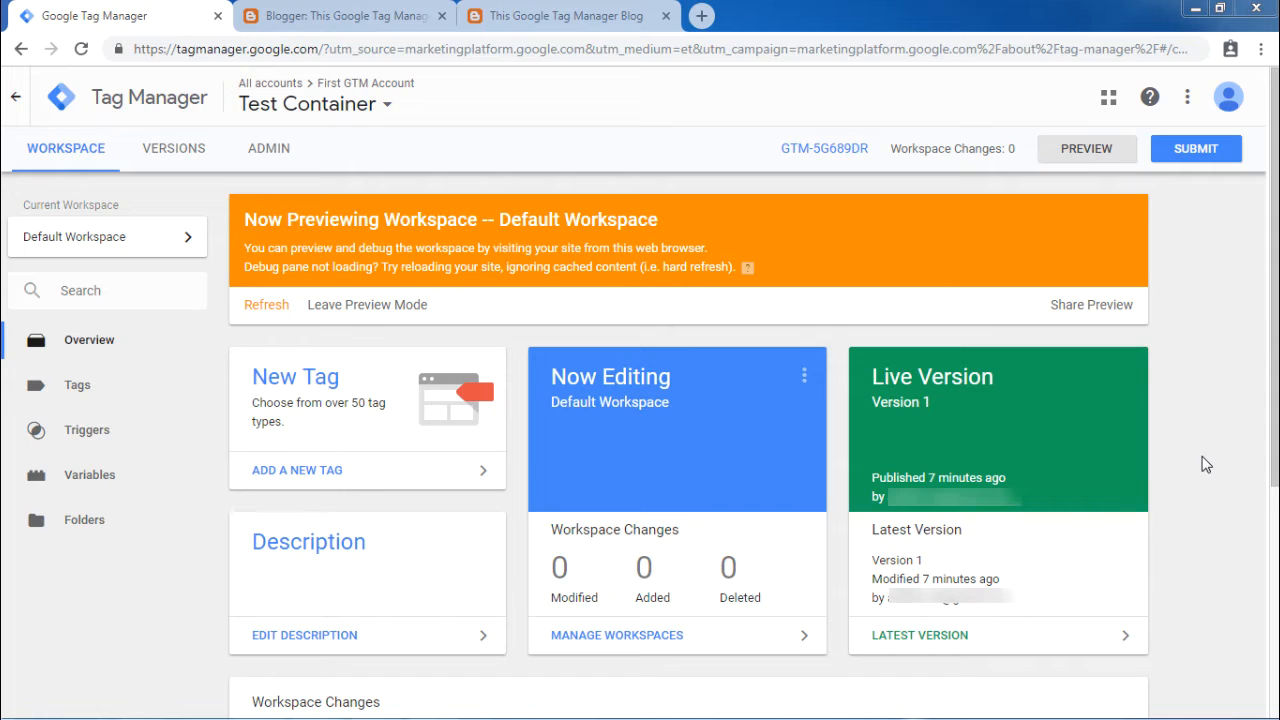
pyautogui.moveTo(1124, 258)
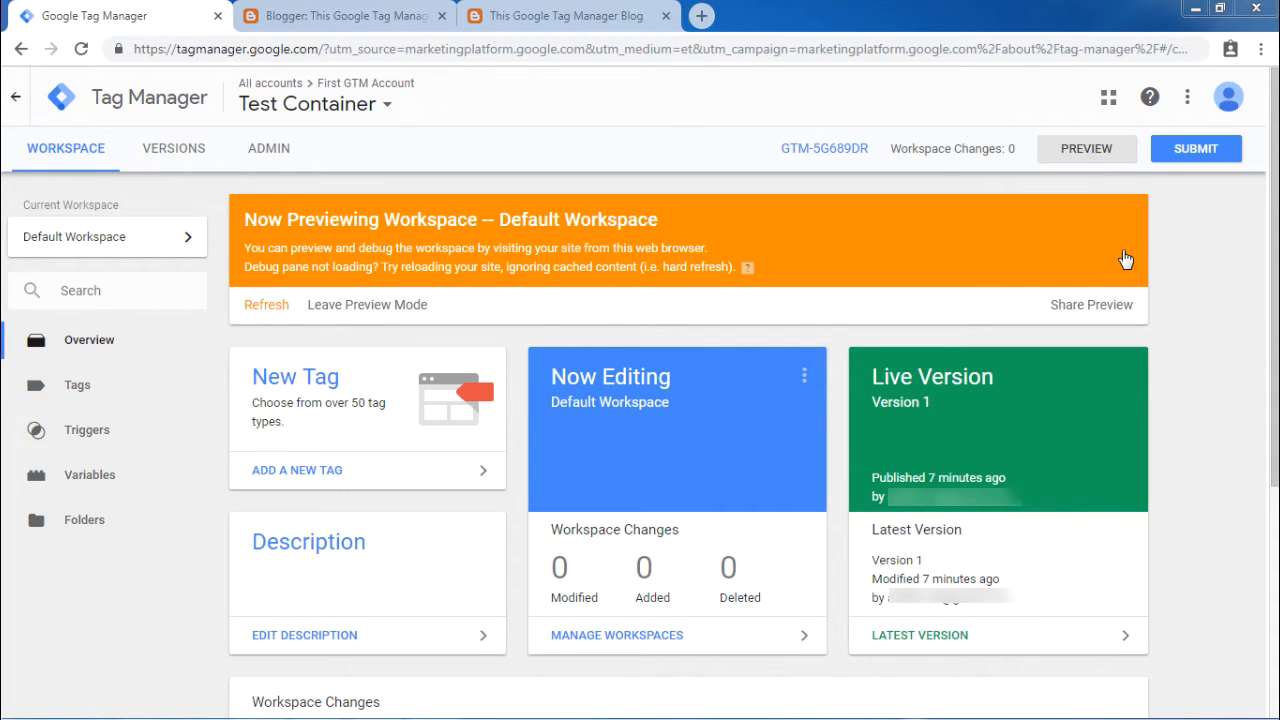
pyautogui.moveTo(796, 272)
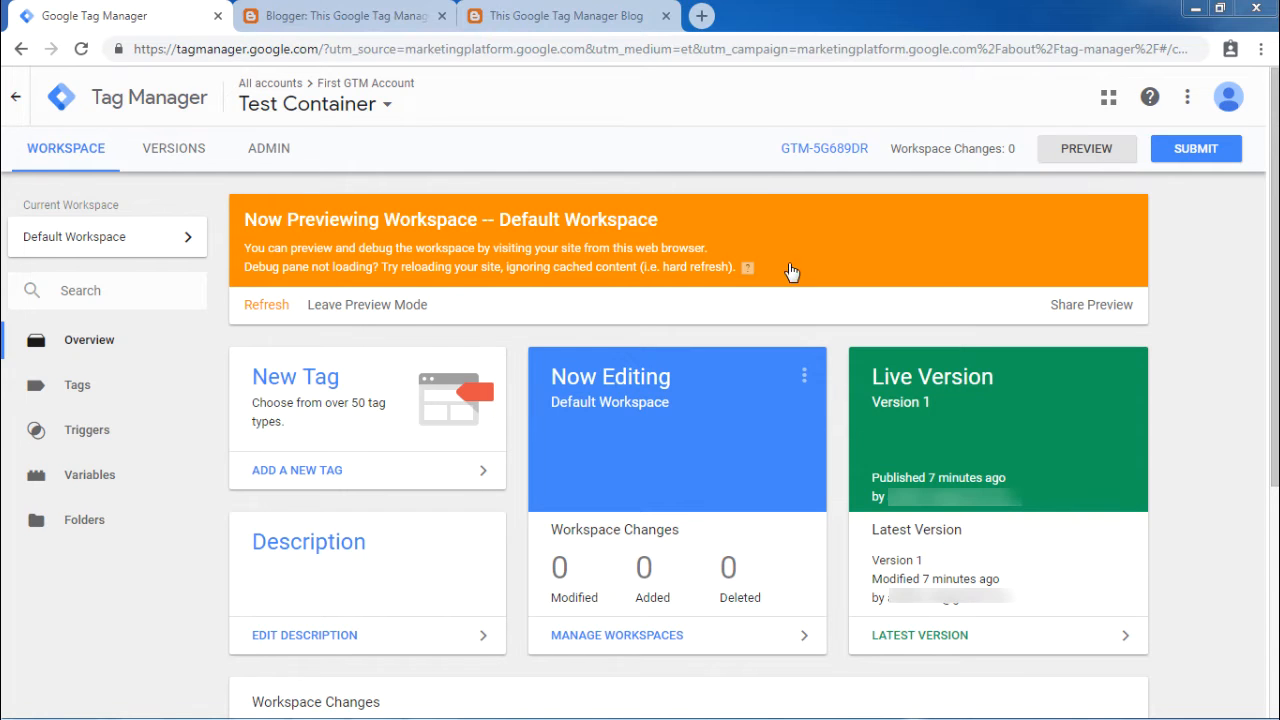
pyautogui.click(564, 16)
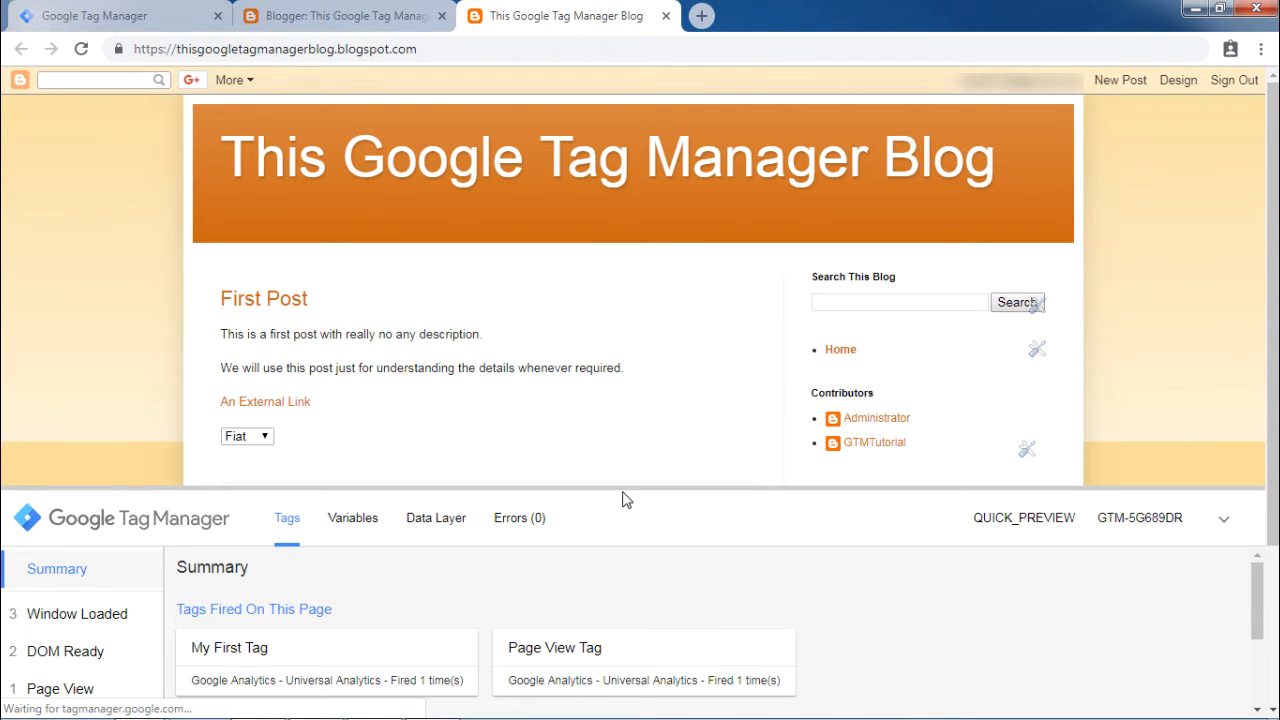
pyautogui.moveTo(636, 570)
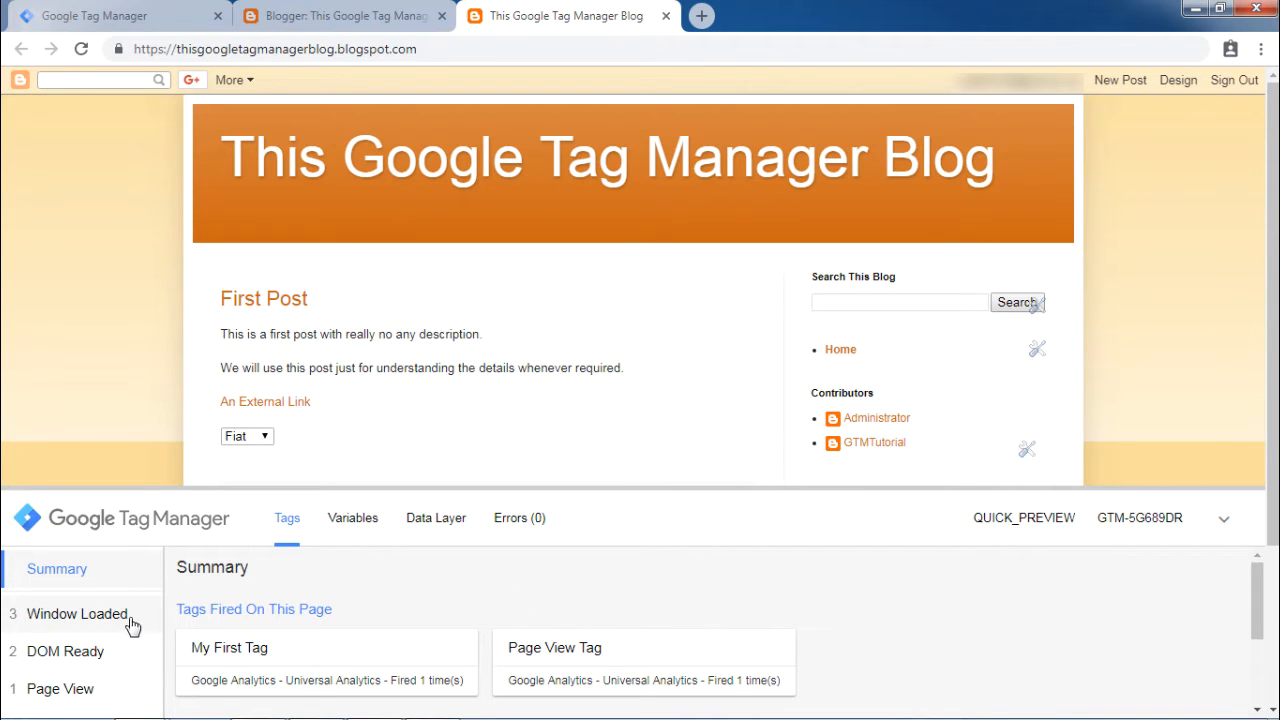
# Select the Window Loaded event and show its data layer message, event gtm.load.
pyautogui.click(76, 612)
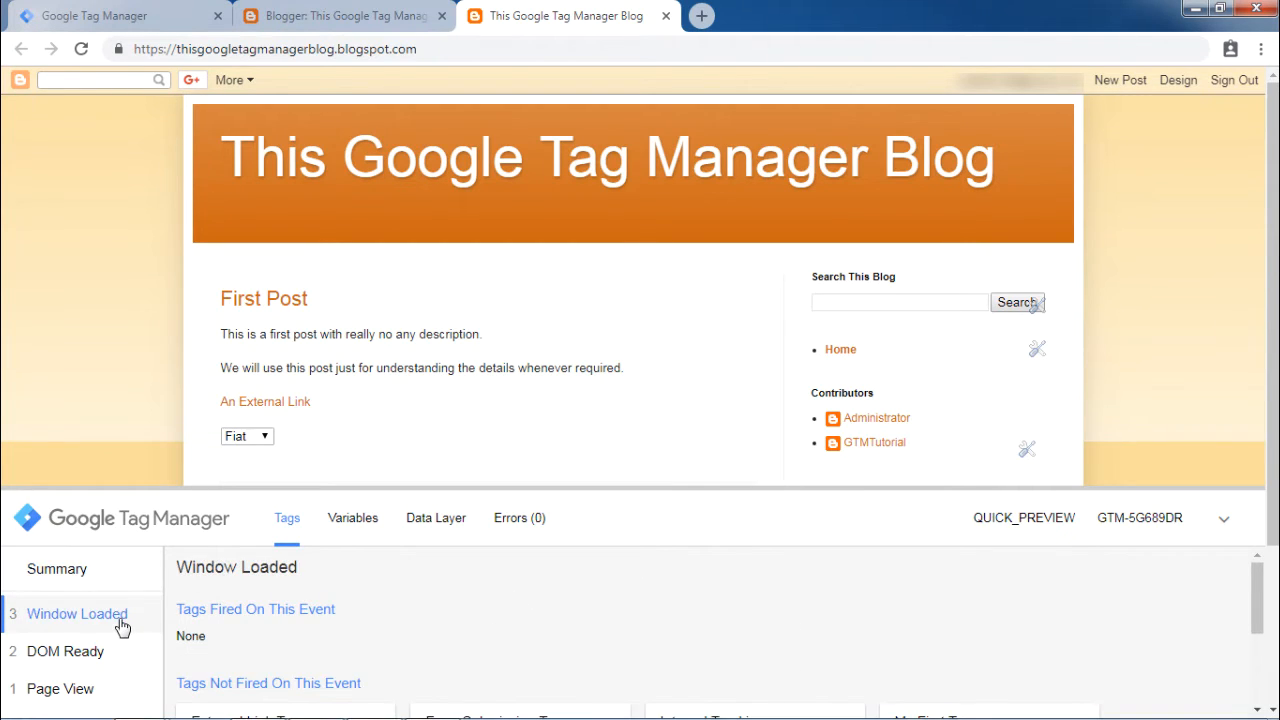
pyautogui.moveTo(304, 592)
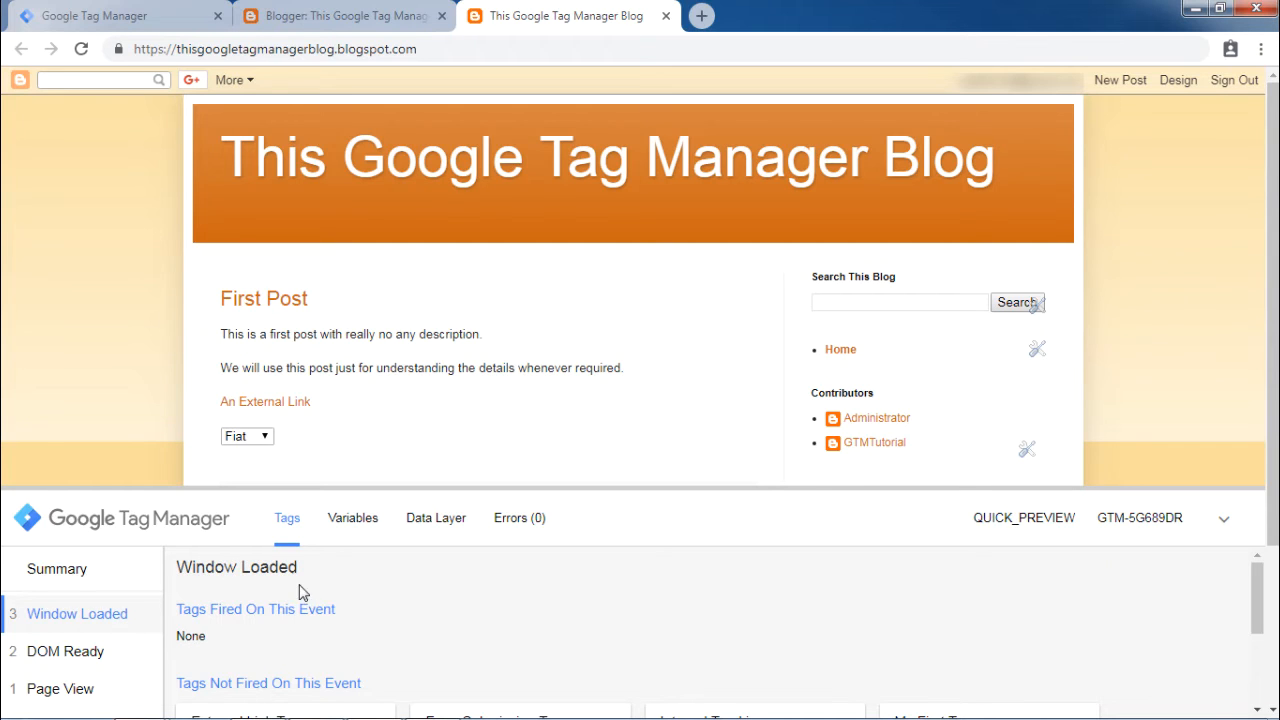
pyautogui.click(436, 516)
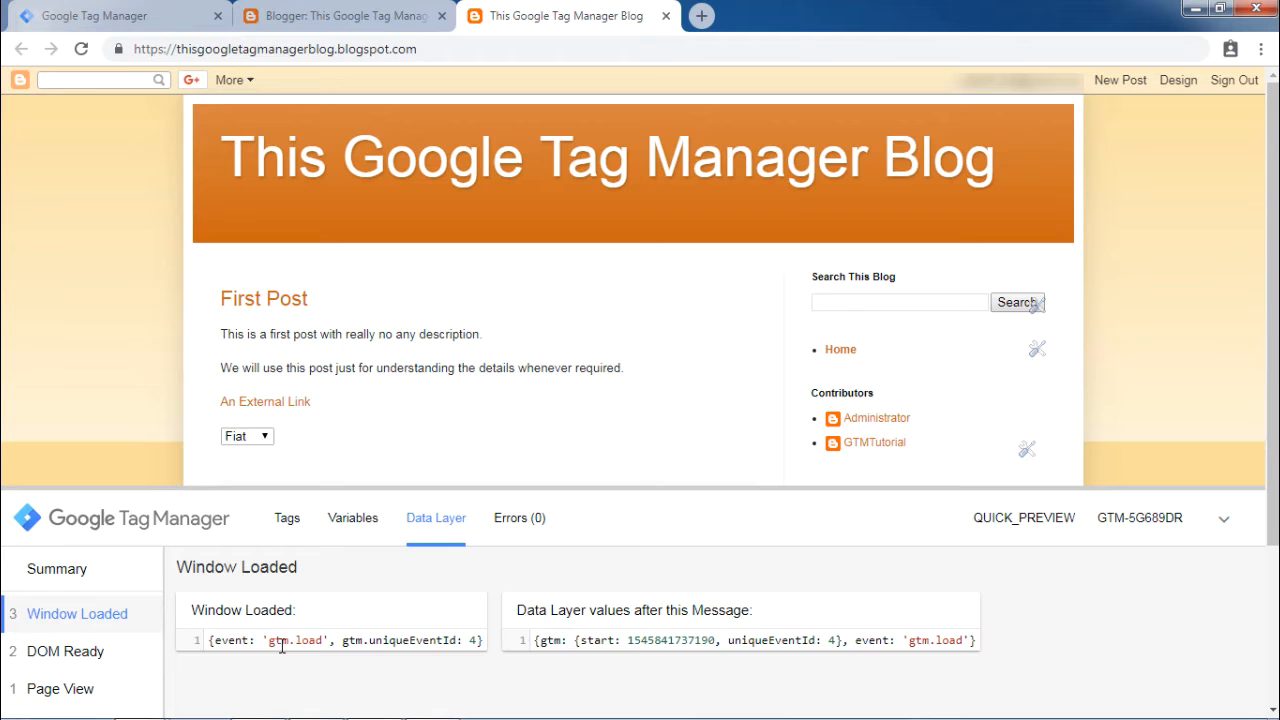
pyautogui.moveTo(268, 676)
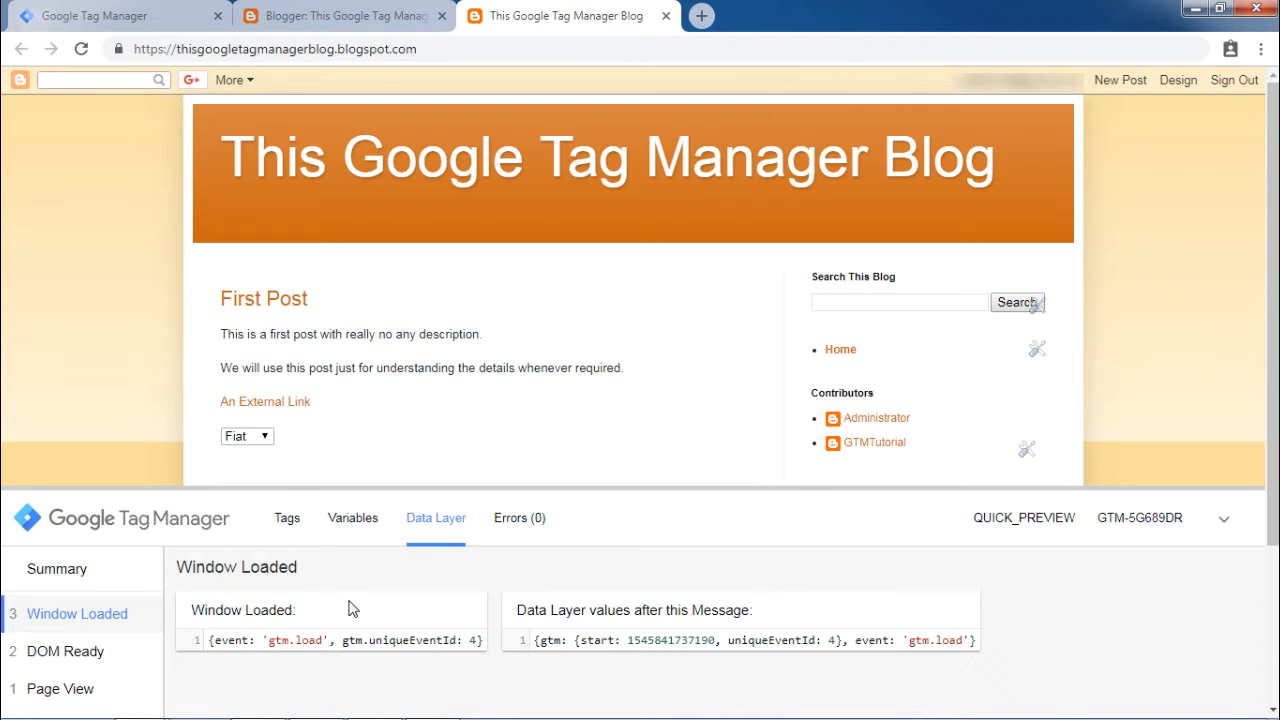
pyautogui.moveTo(176, 334)
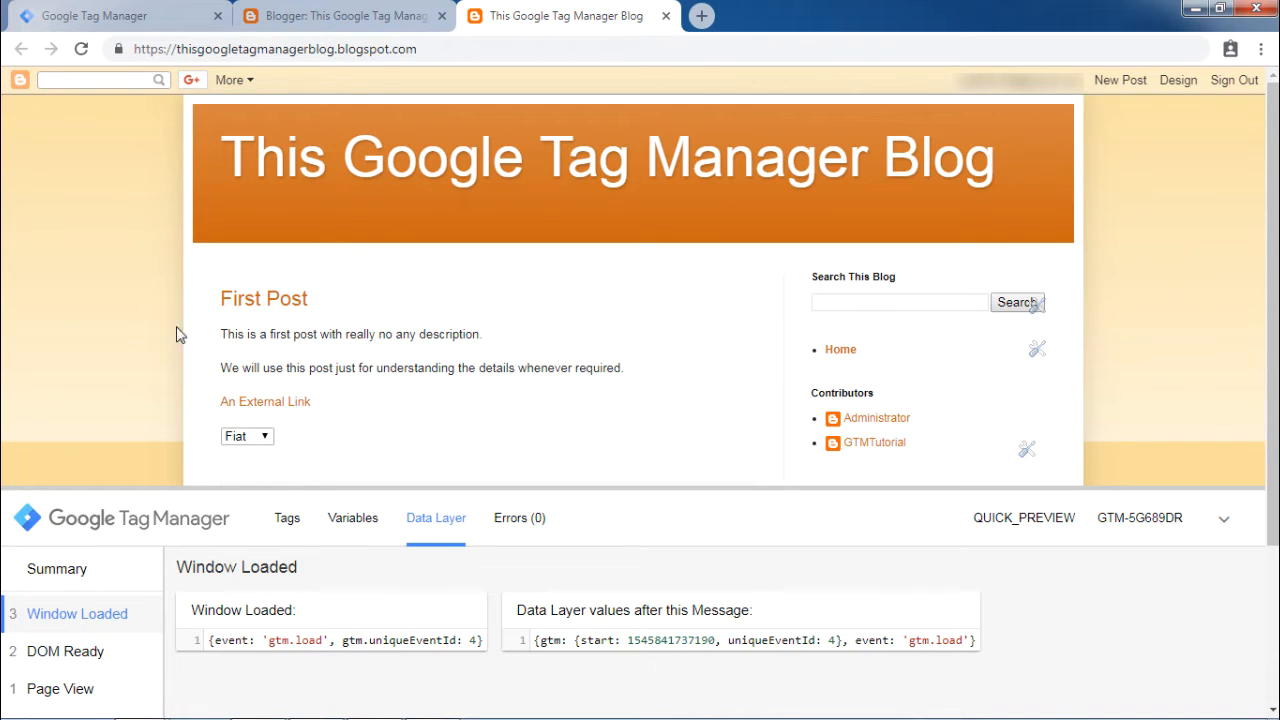
pyautogui.moveTo(88, 268)
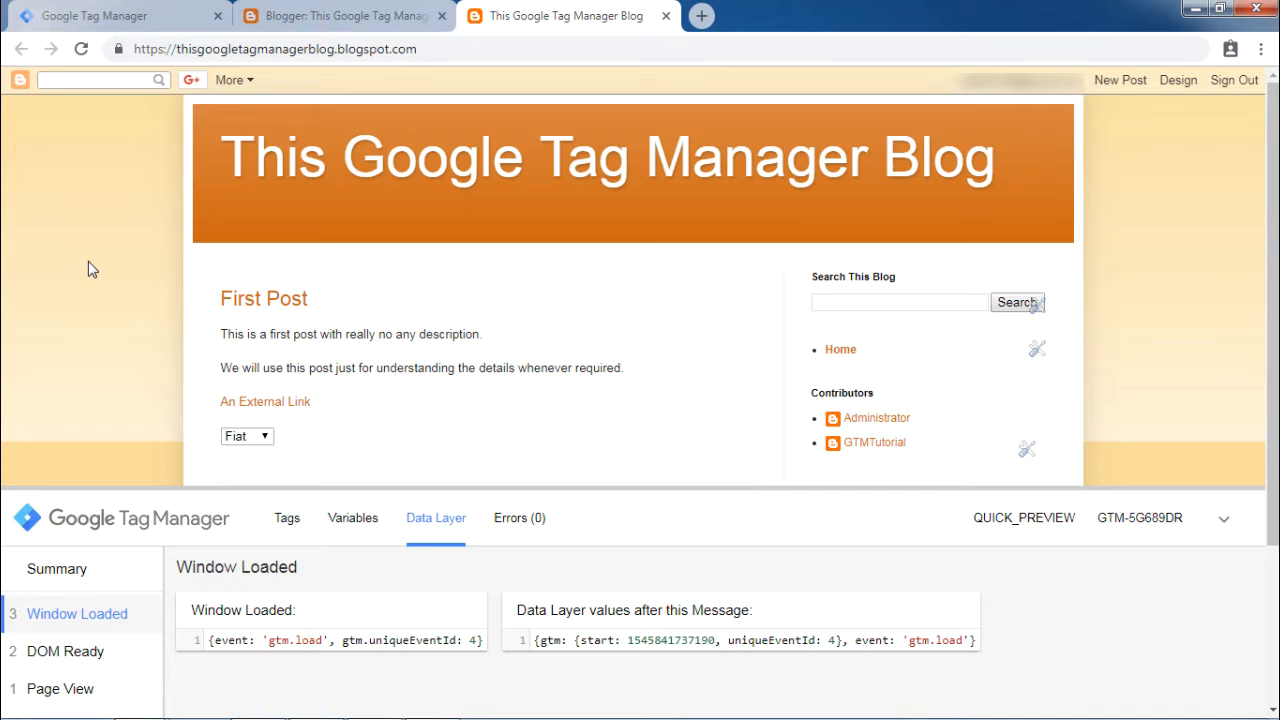
# Inspect the blog page and switch DevTools to an empty JavaScript Console.
pyautogui.rightClick(90, 268)
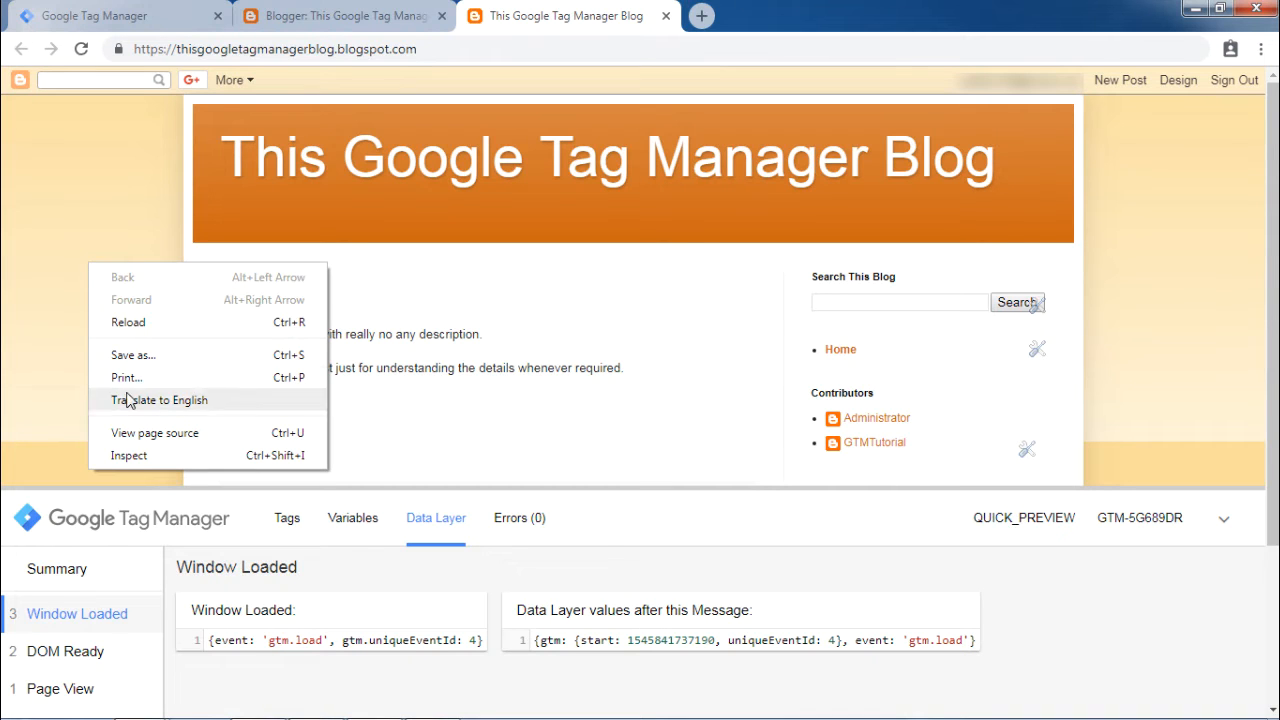
pyautogui.click(128, 456)
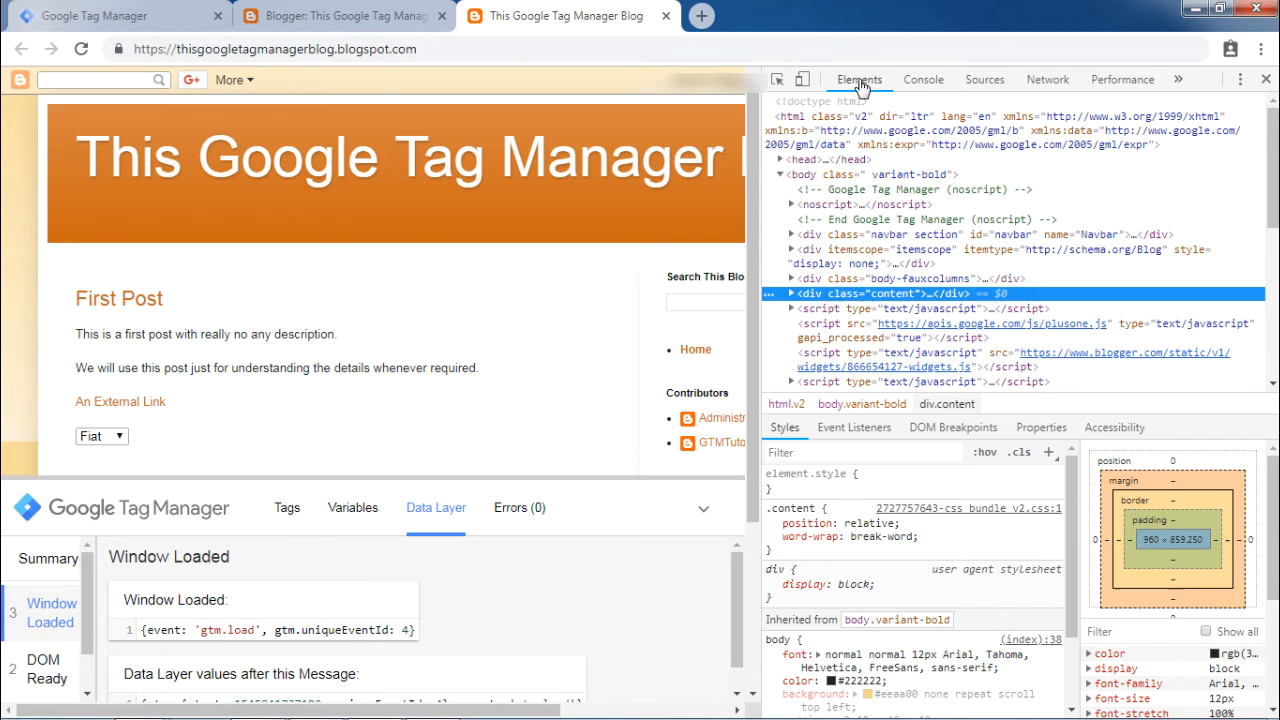
pyautogui.click(922, 80)
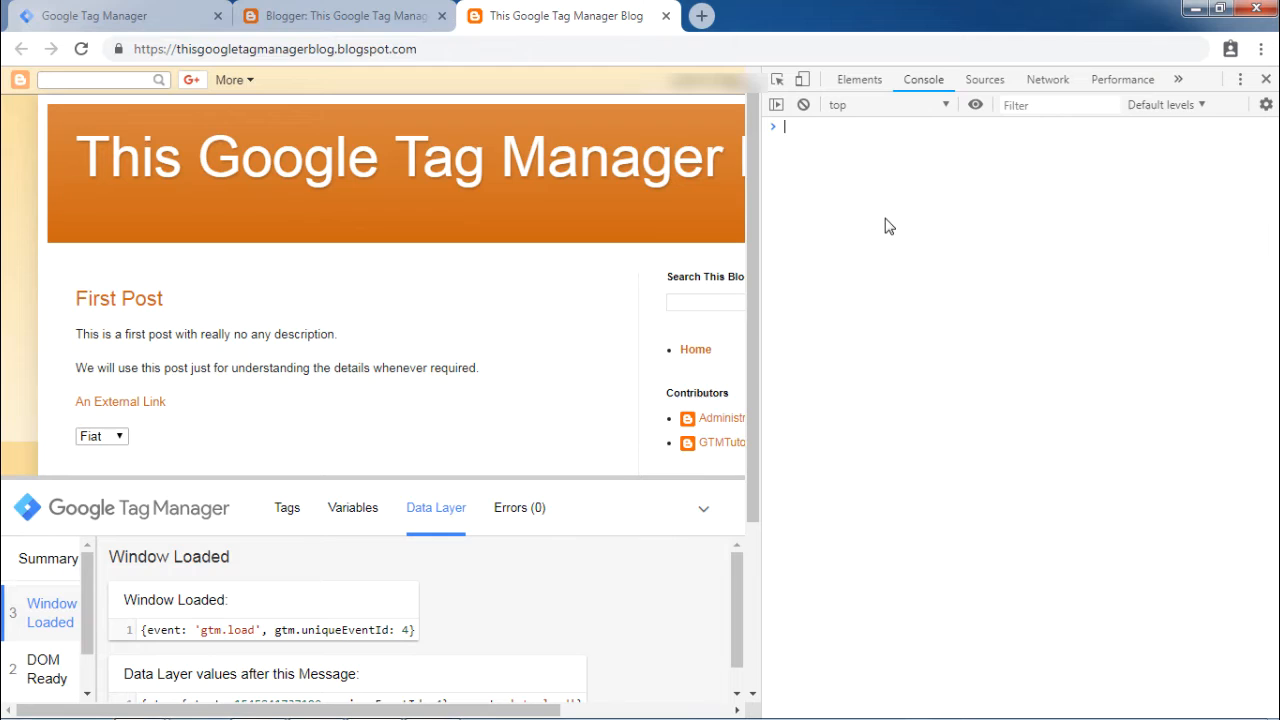
pyautogui.moveTo(1012, 256)
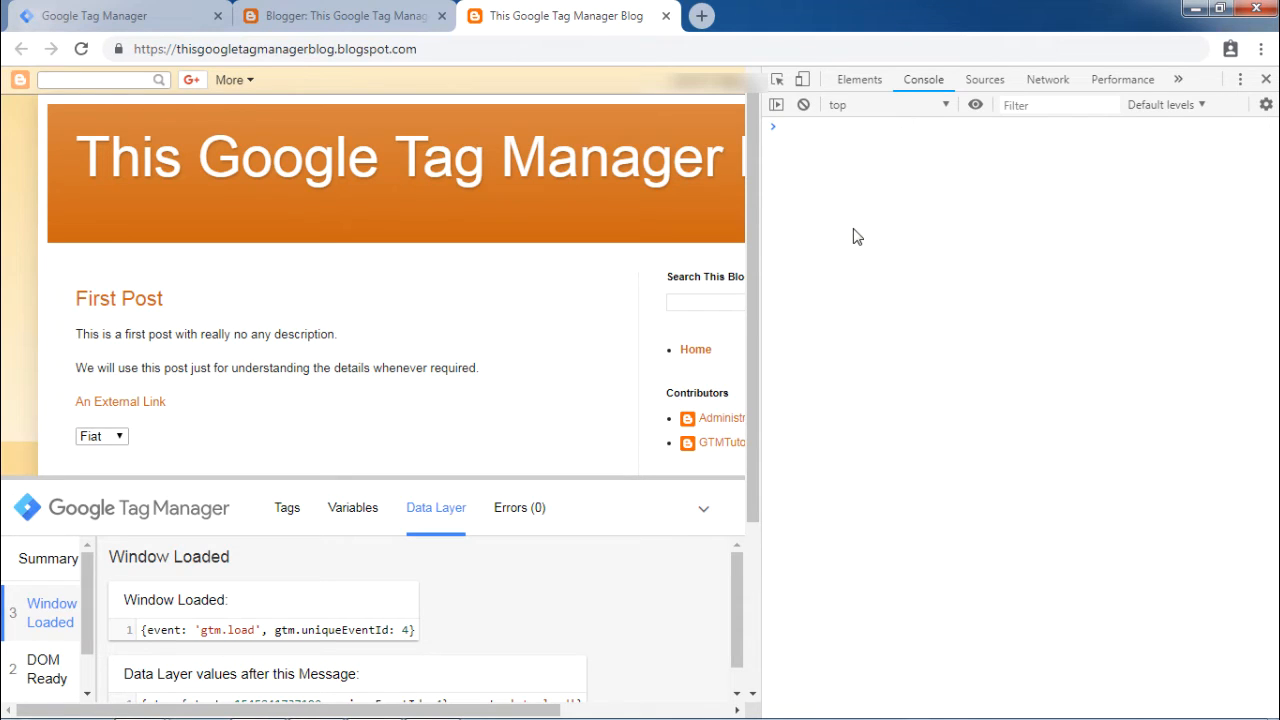
pyautogui.moveTo(852, 224)
pyautogui.write('data')
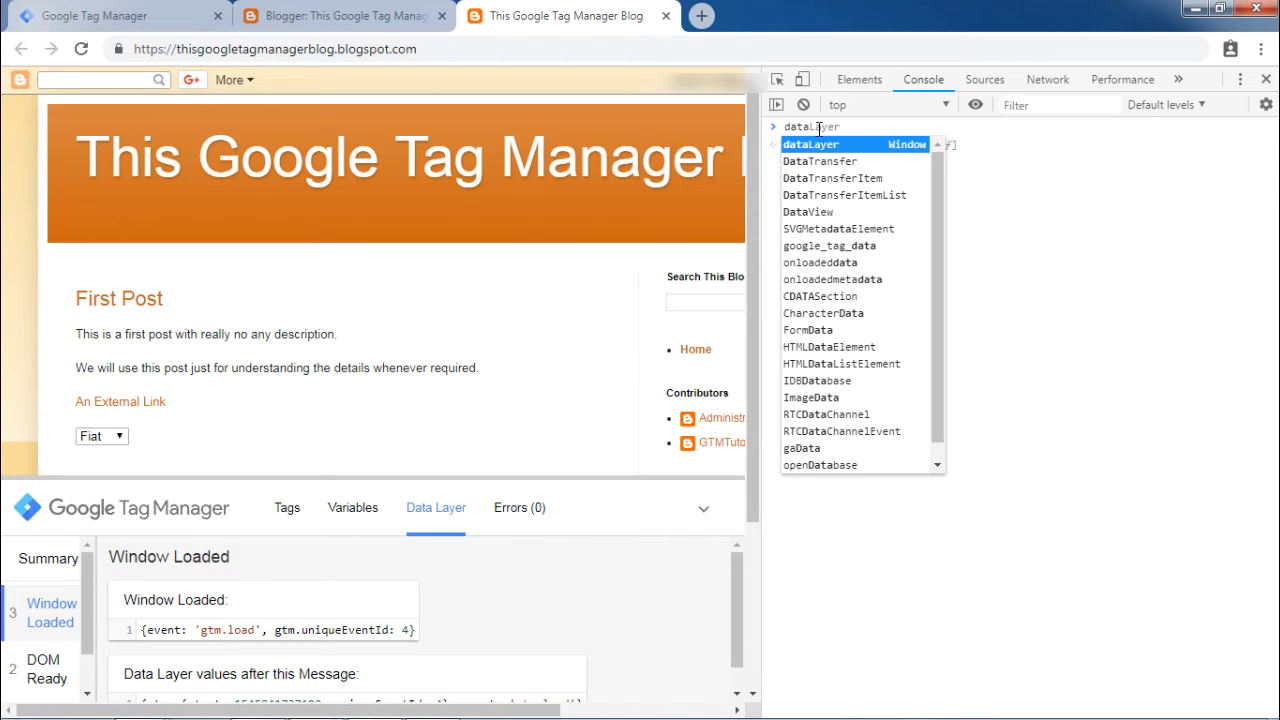
pyautogui.moveTo(868, 128)
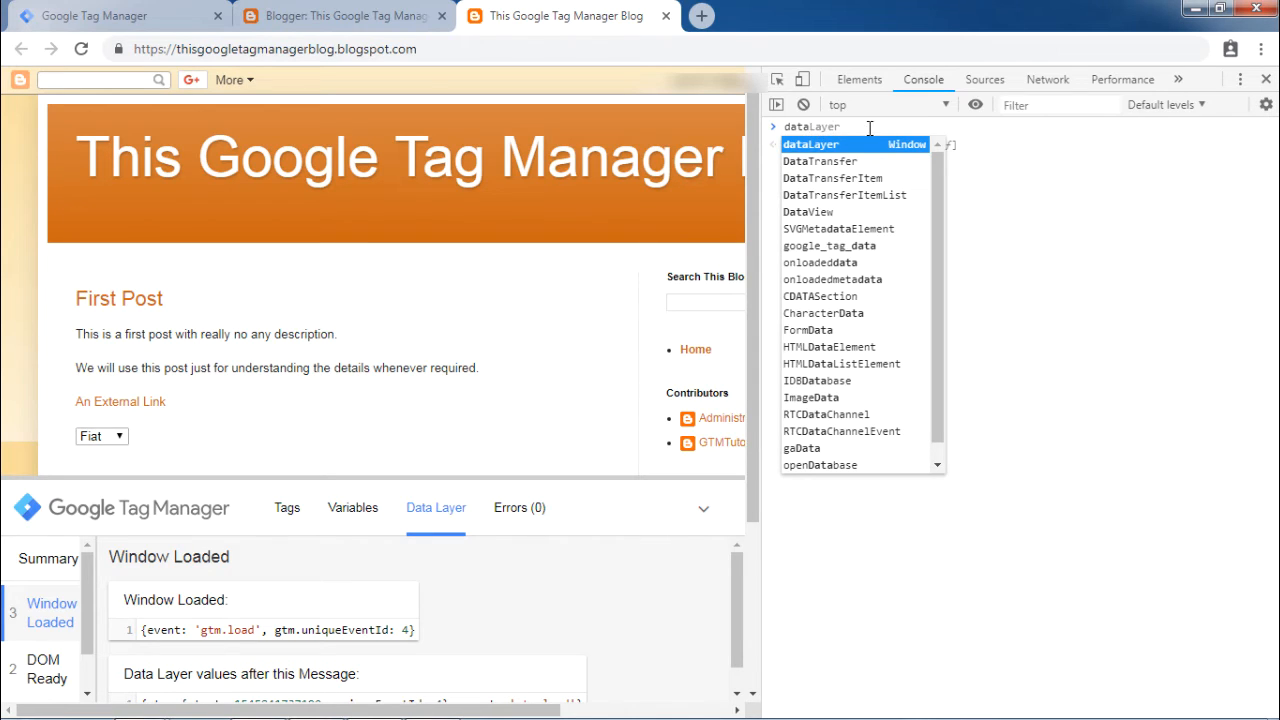
pyautogui.moveTo(864, 160)
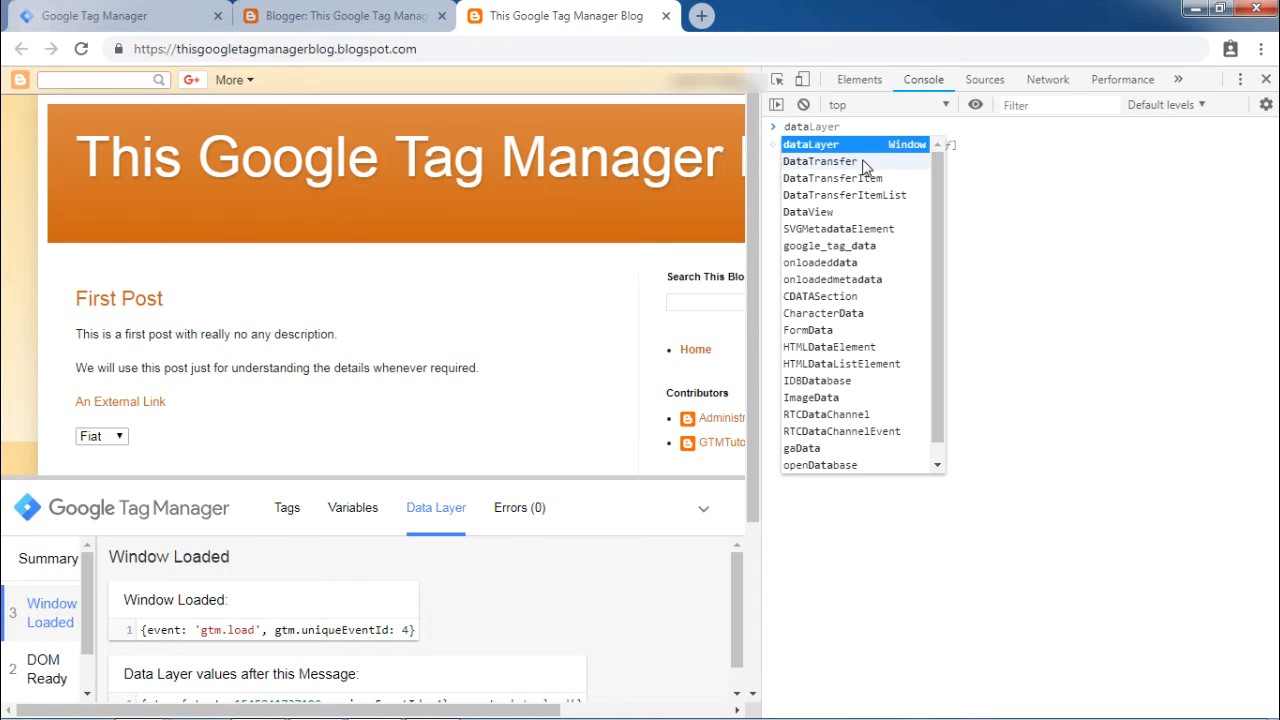
pyautogui.moveTo(838, 150)
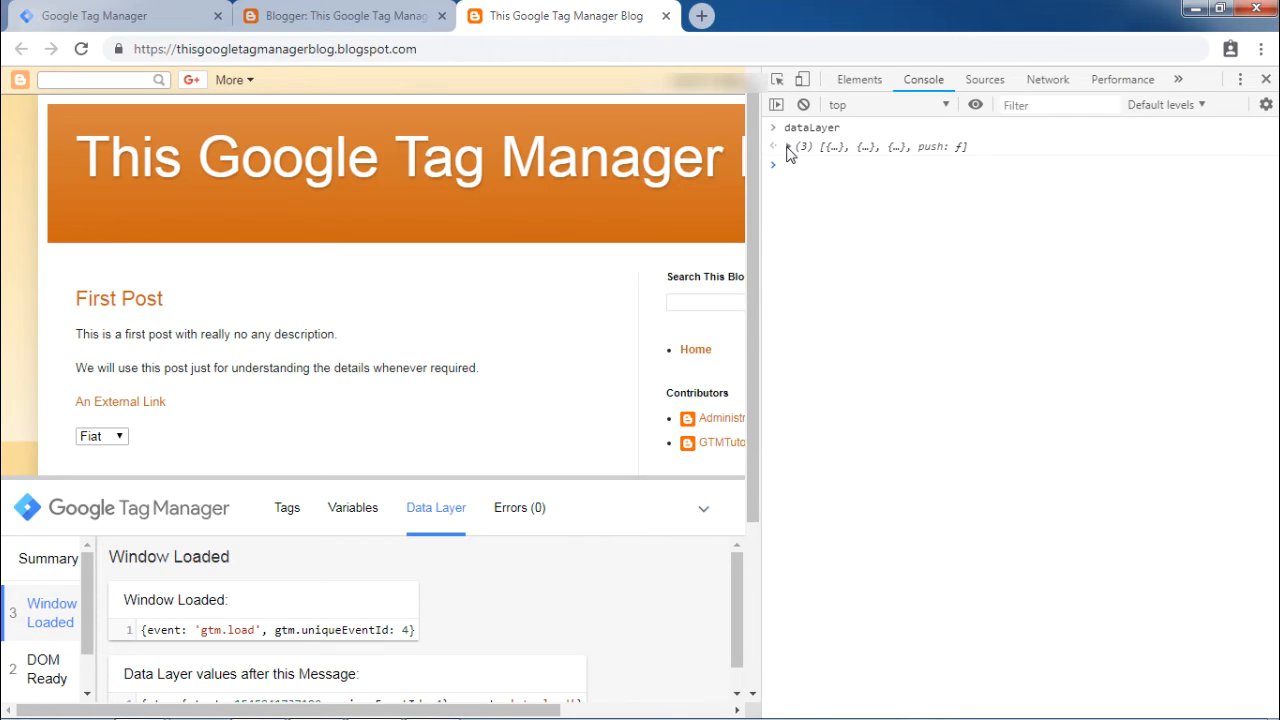
# Expand the dataLayer array and its gtm.js and gtm.dom entries in the Console.
pyautogui.click(772, 148)
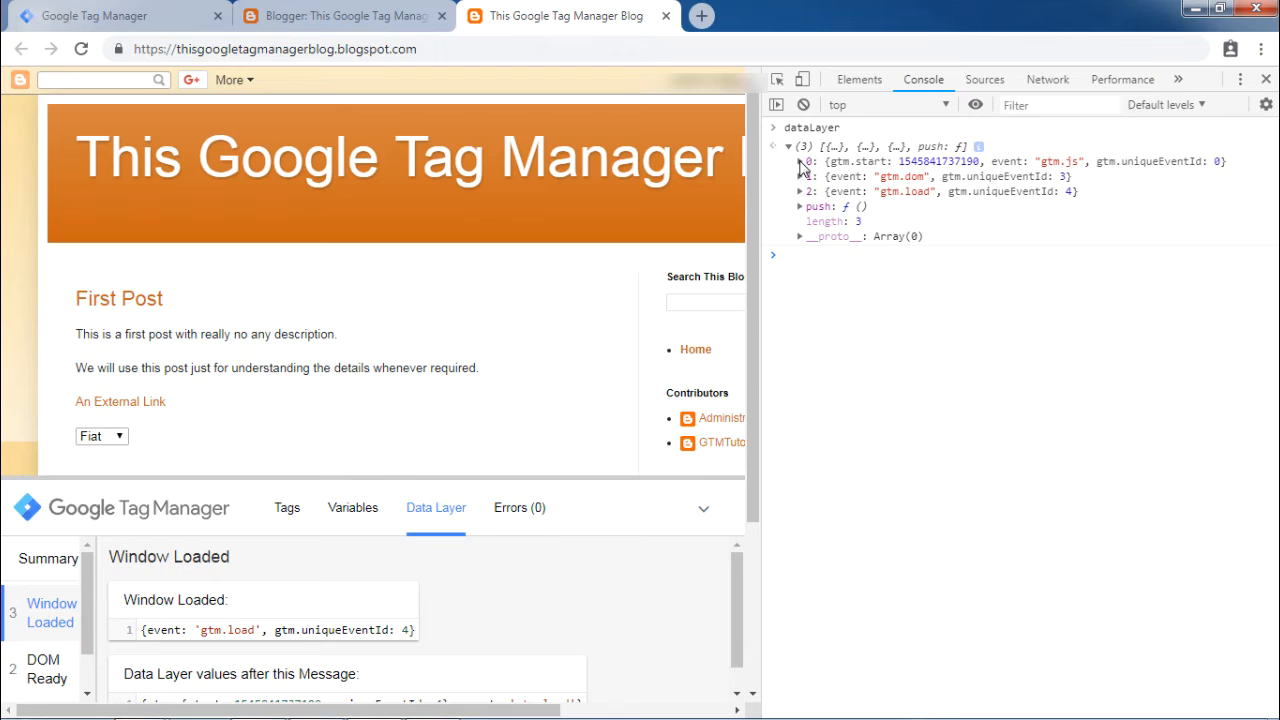
pyautogui.click(800, 160)
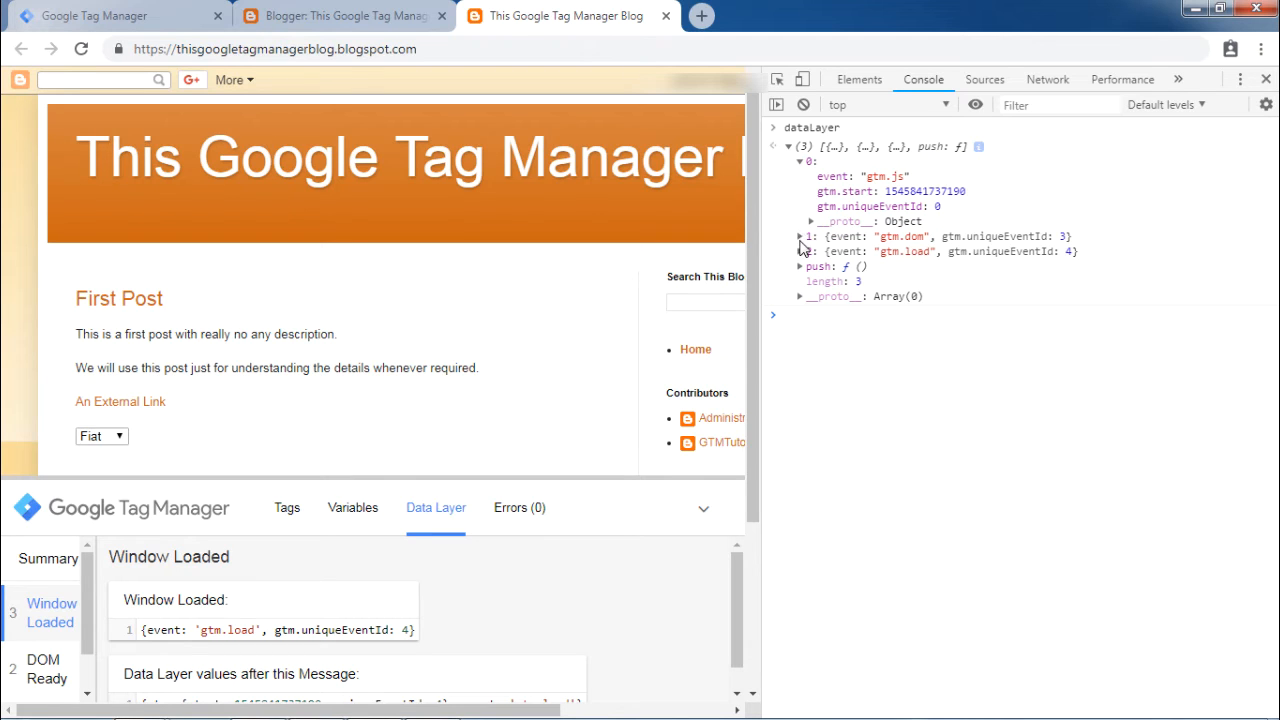
pyautogui.click(800, 236)
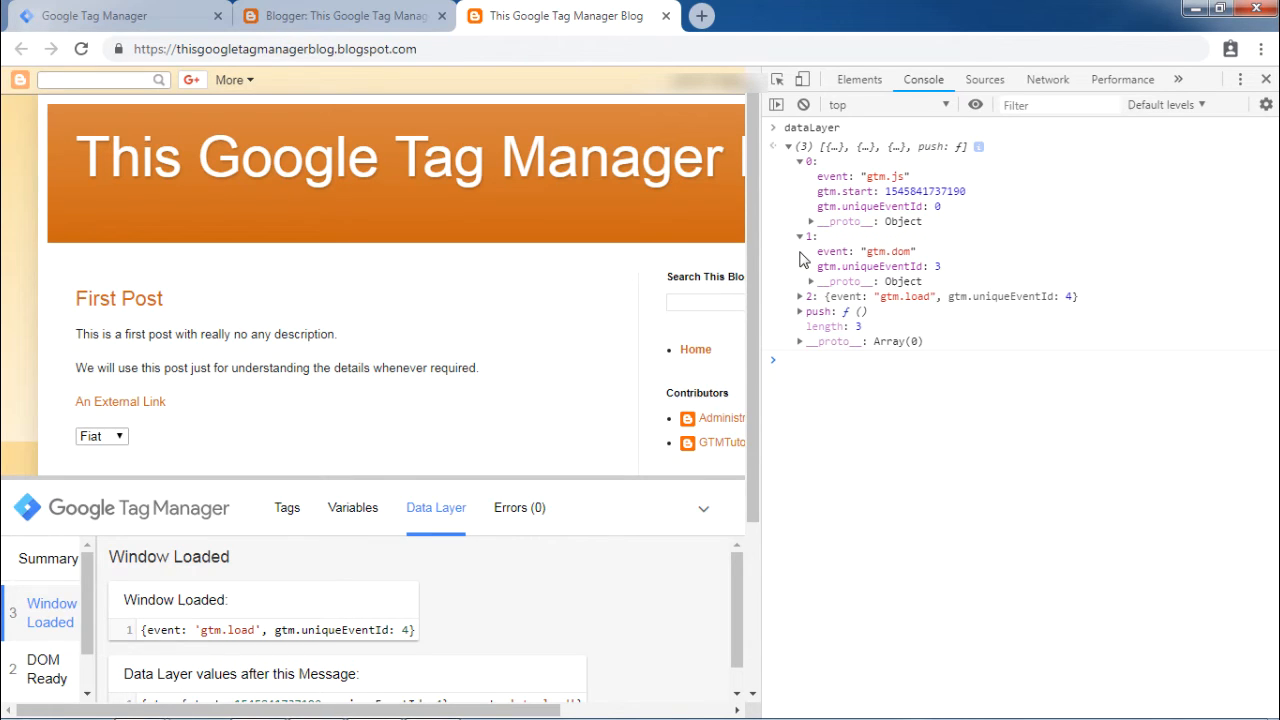
pyautogui.moveTo(826, 244)
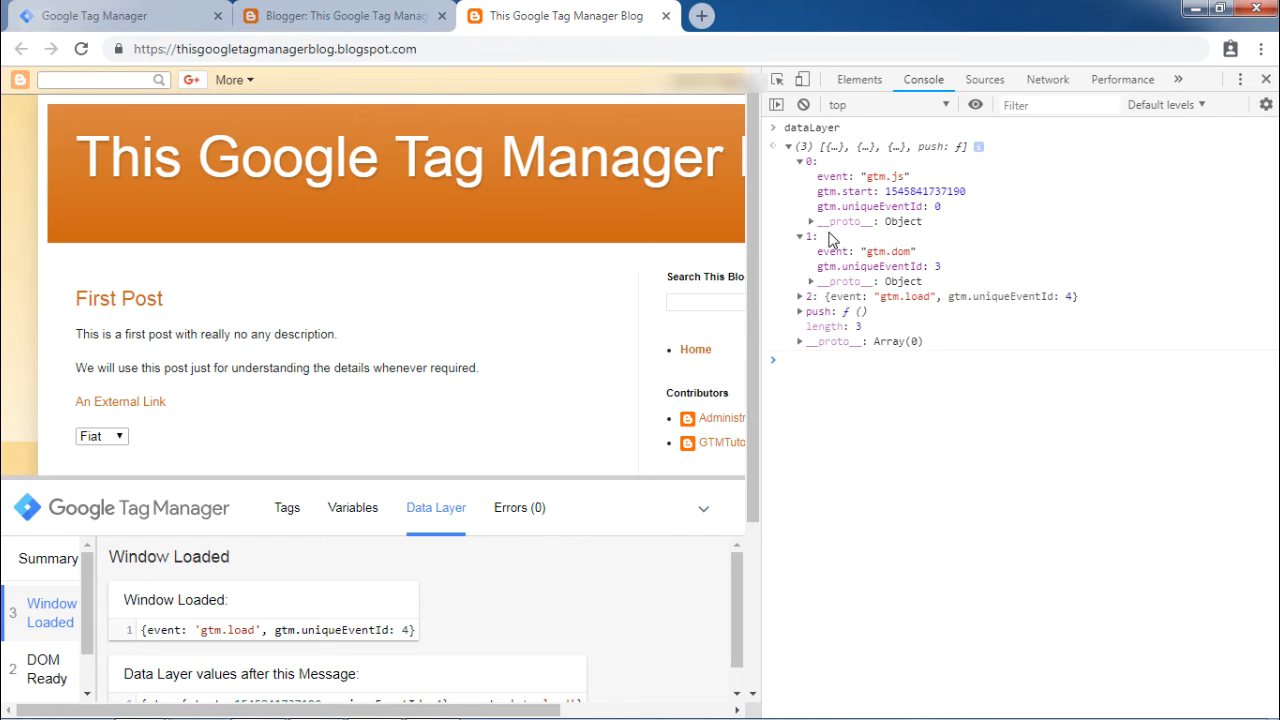
pyautogui.moveTo(796, 240)
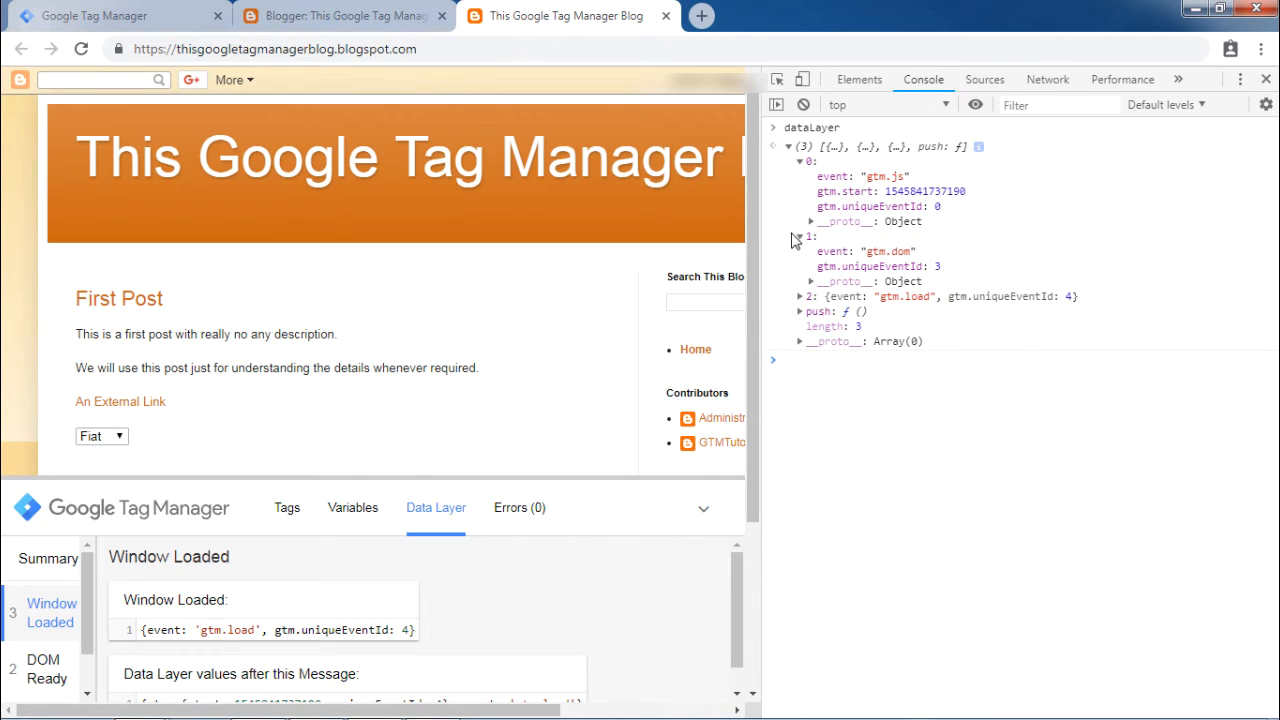
pyautogui.moveTo(856, 264)
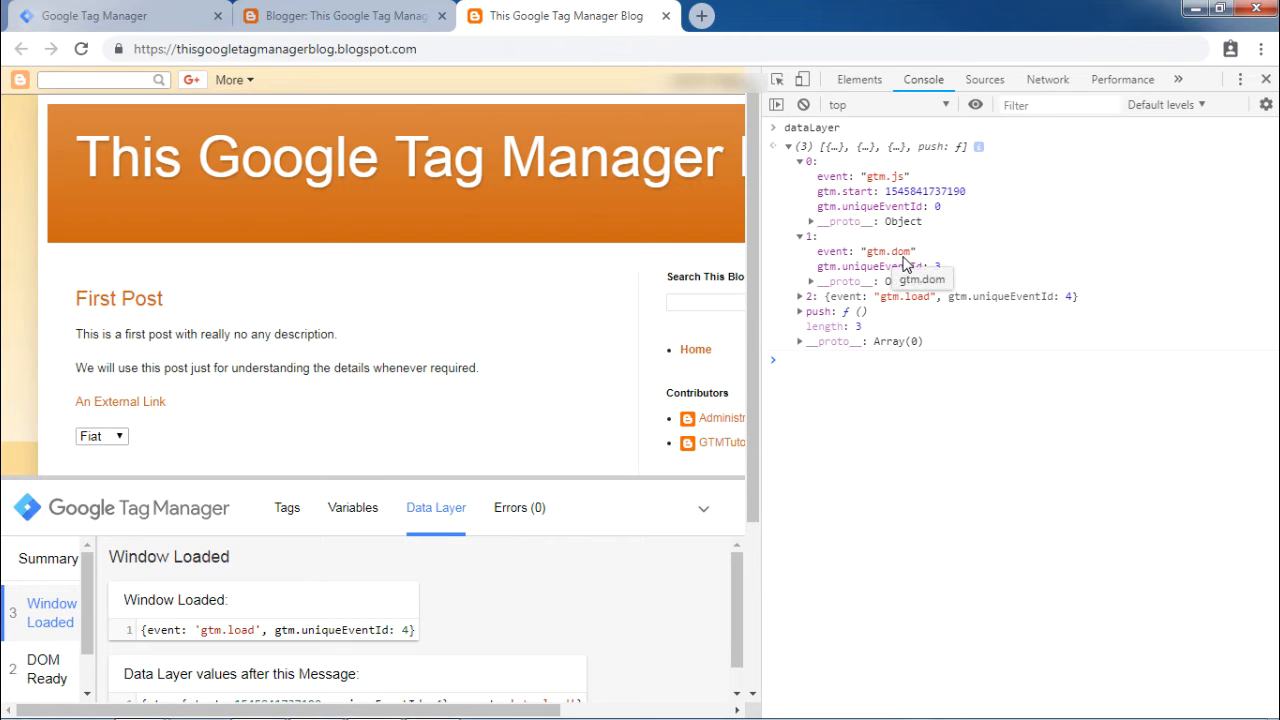
pyautogui.moveTo(868, 262)
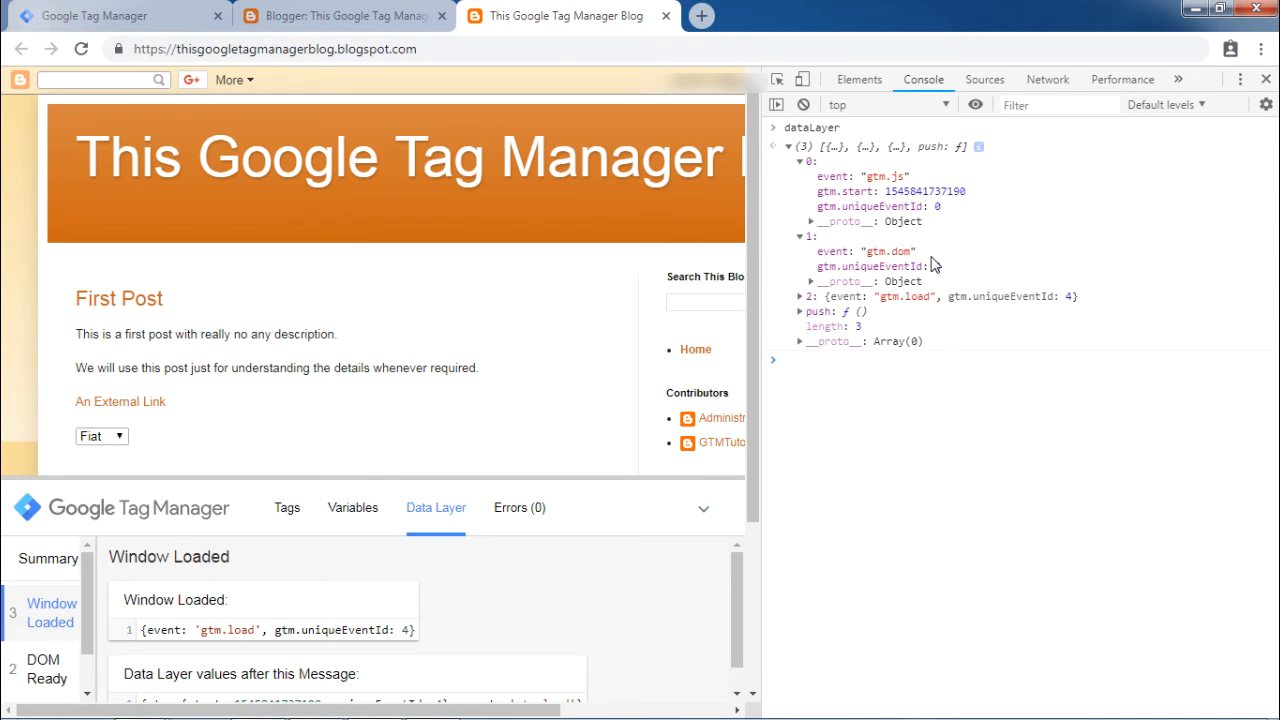
pyautogui.moveTo(930, 258)
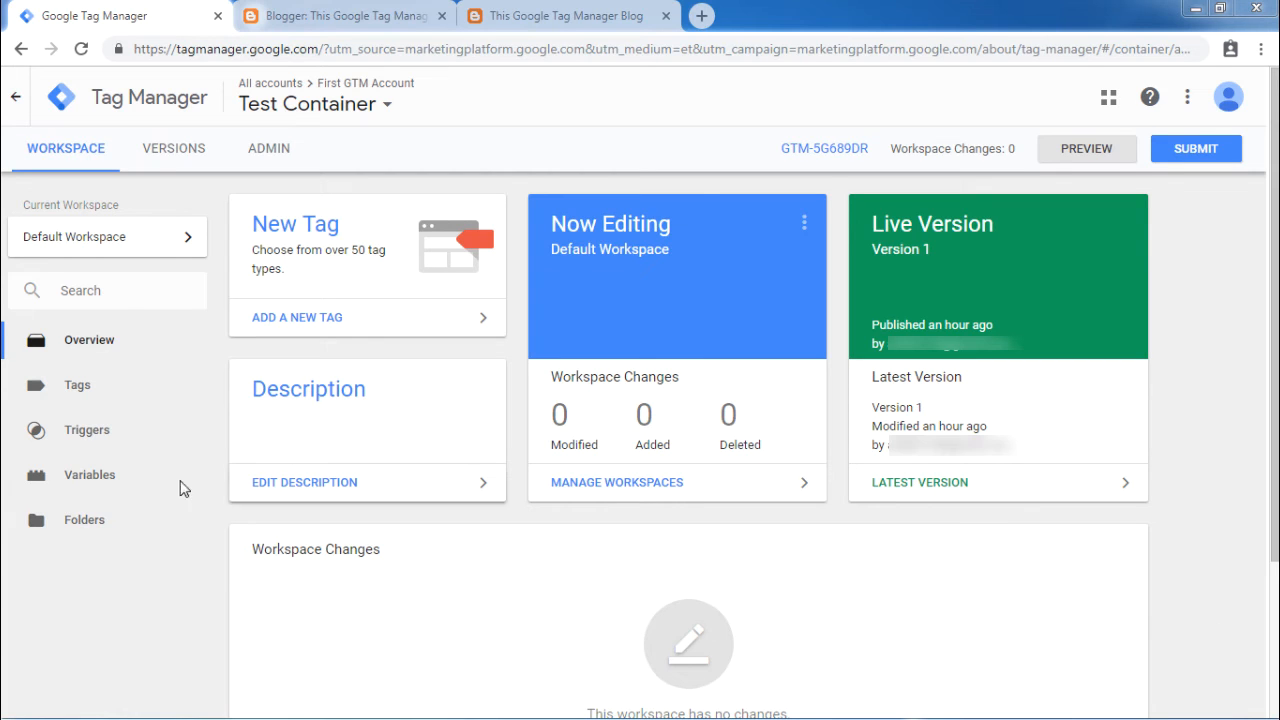
# Go to Variables and start a new user-defined variable.
pyautogui.click(88, 474)
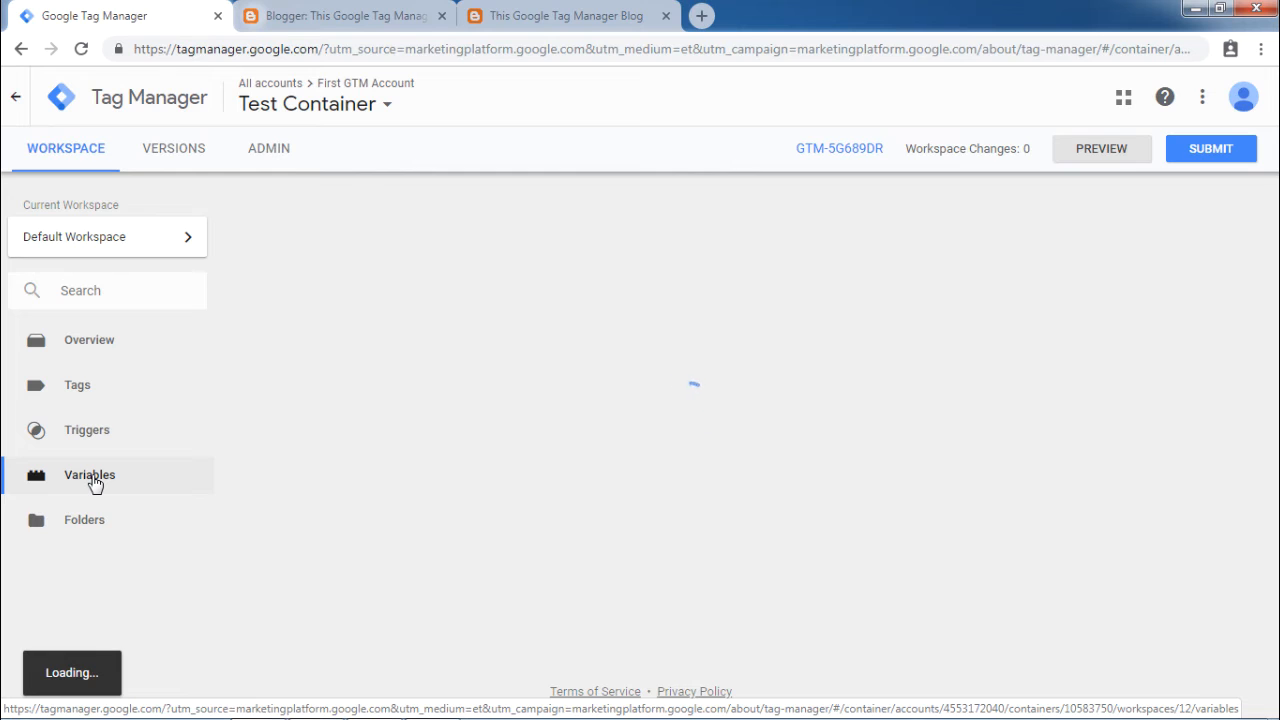
pyautogui.click(88, 474)
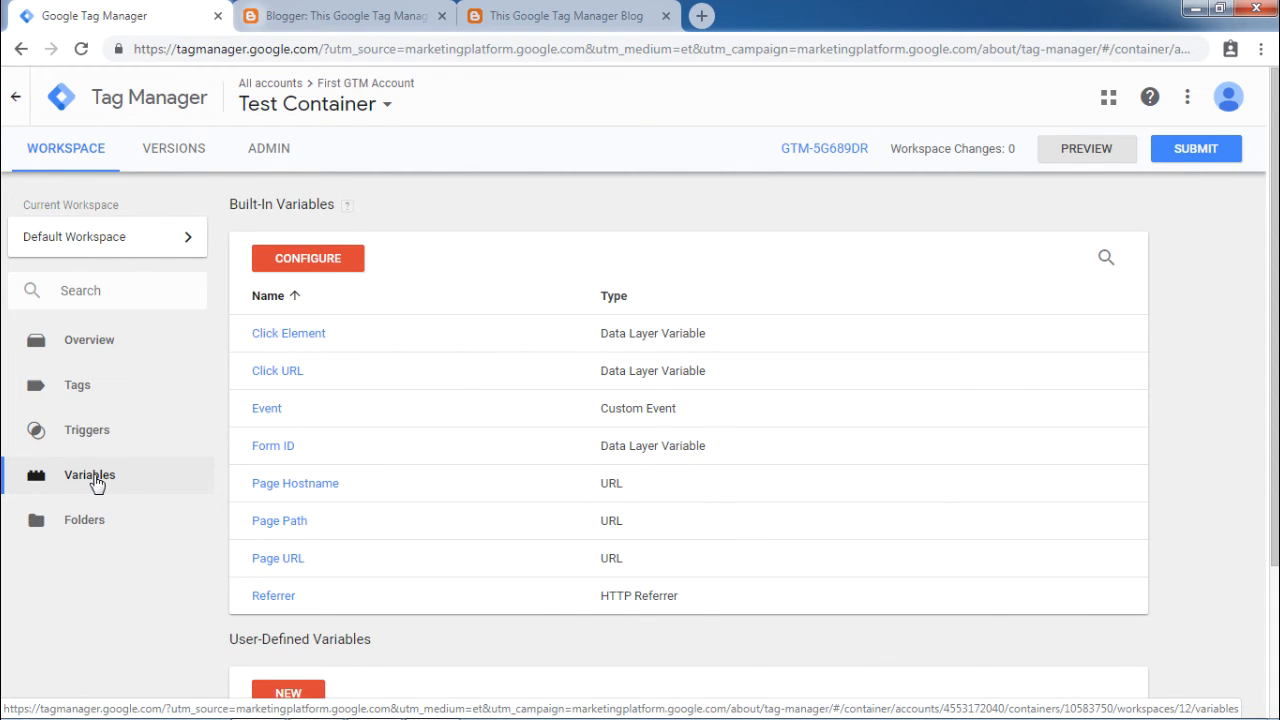
pyautogui.scroll(-3)
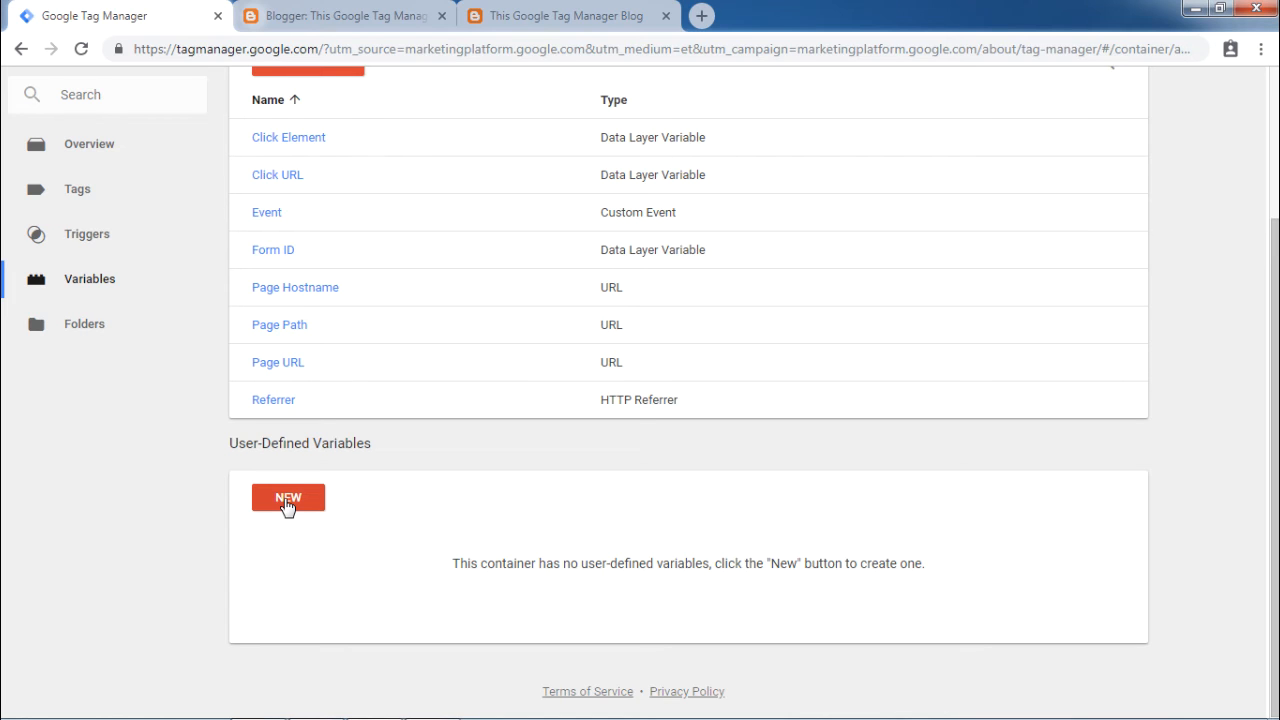
pyautogui.click(288, 498)
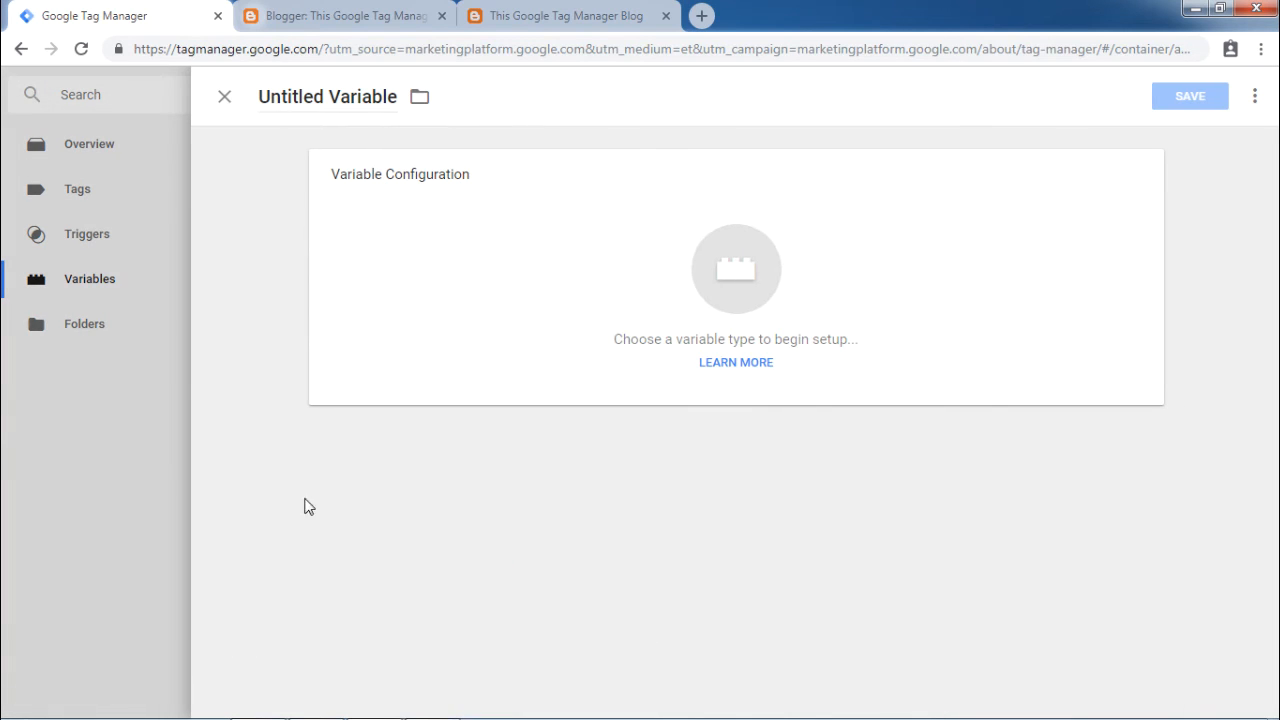
pyautogui.moveTo(518, 336)
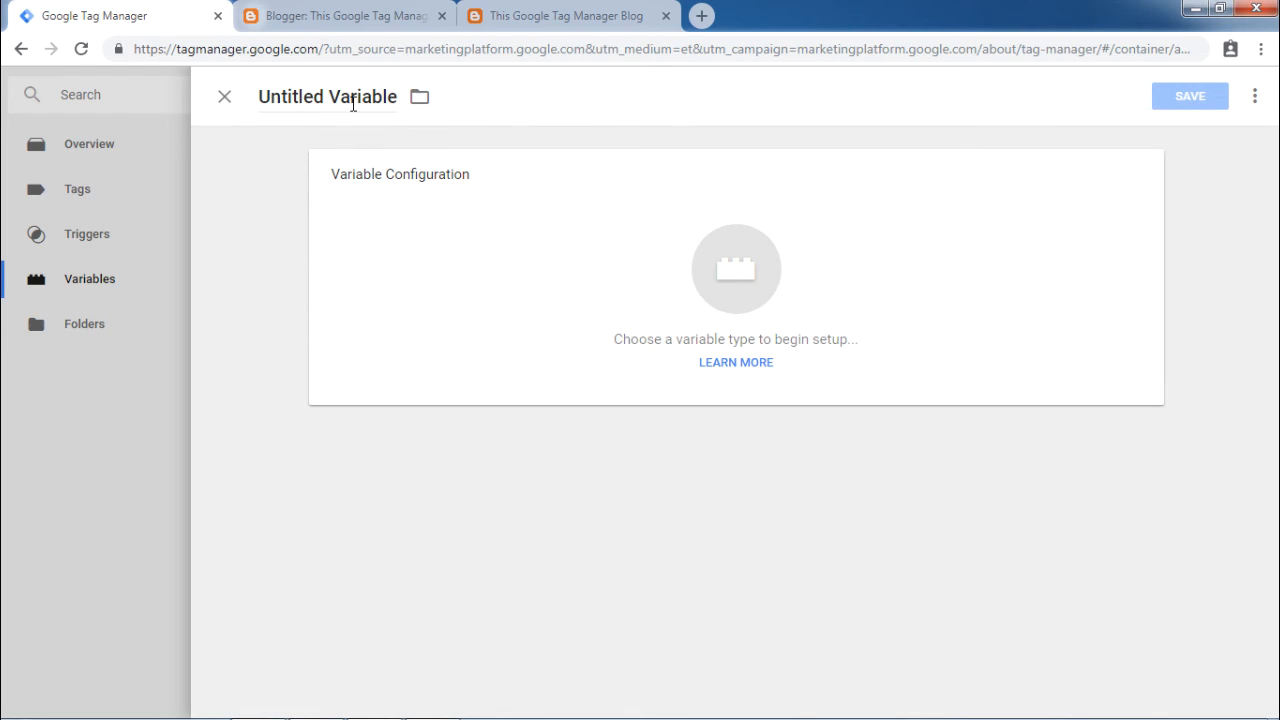
# Save a Data Layer Variable named varEvent reading the data layer key event.
pyautogui.doubleClick(362, 96)
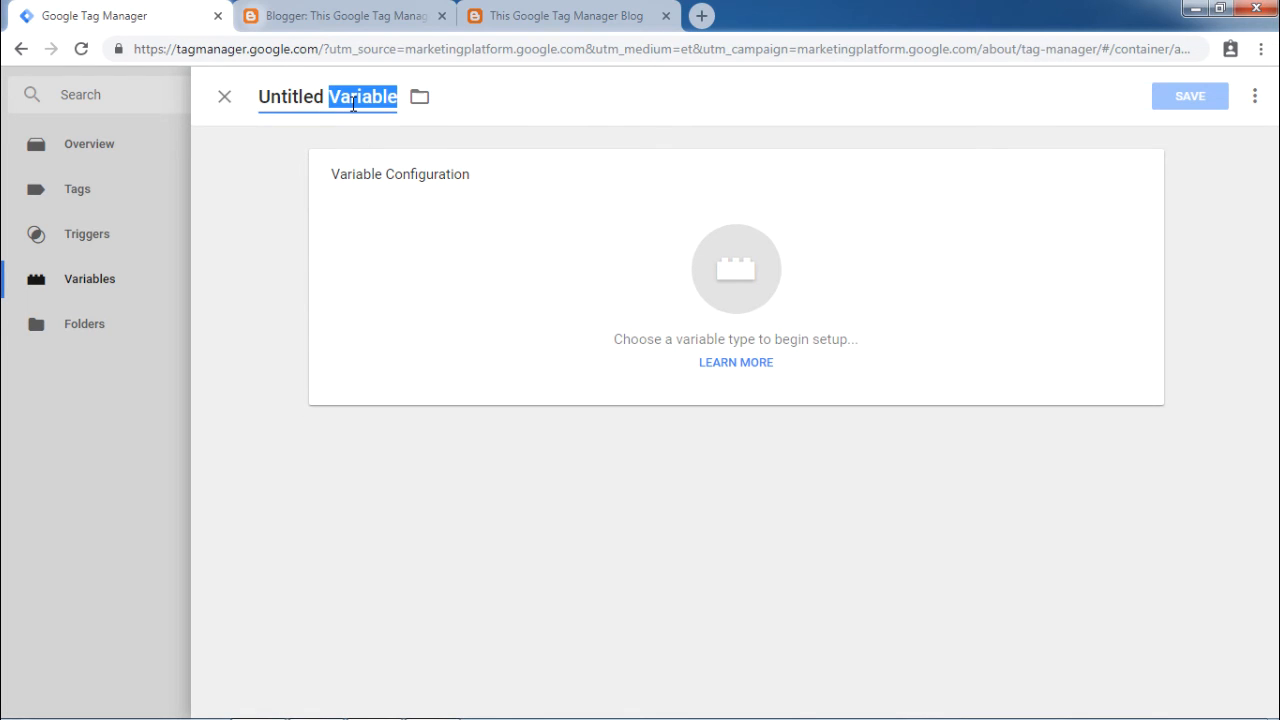
pyautogui.write('varEvent')
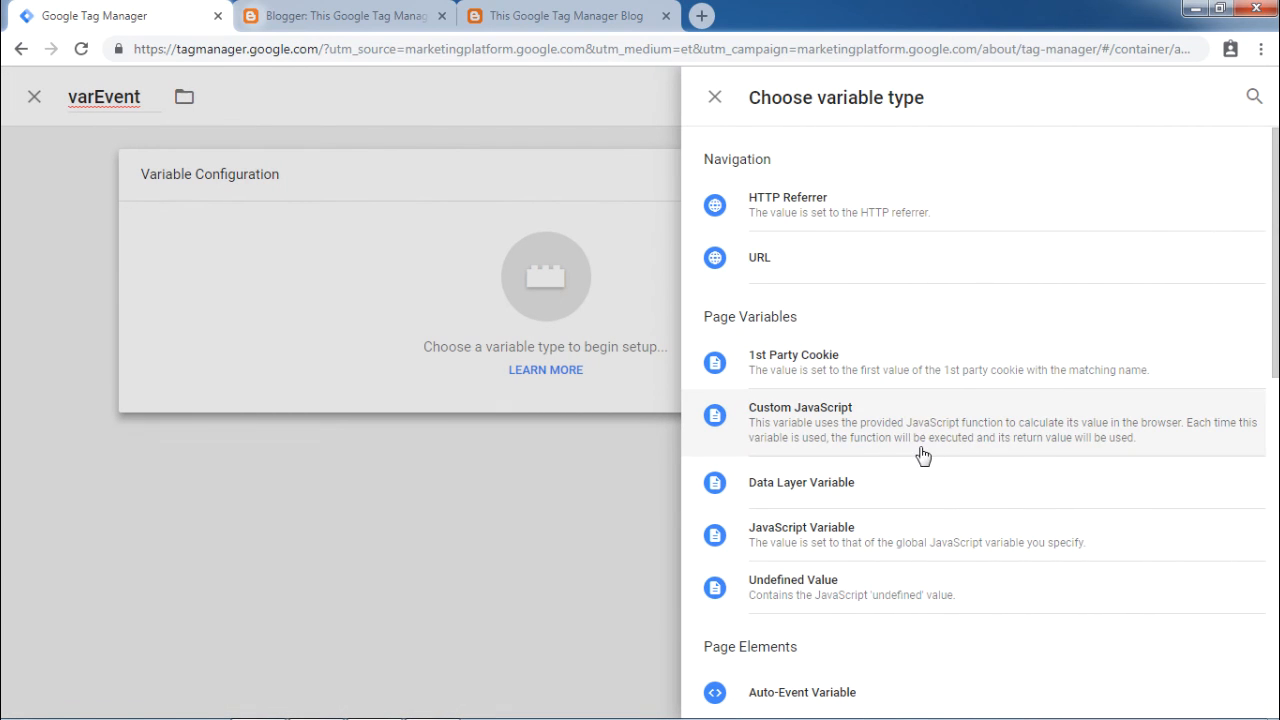
pyautogui.moveTo(804, 496)
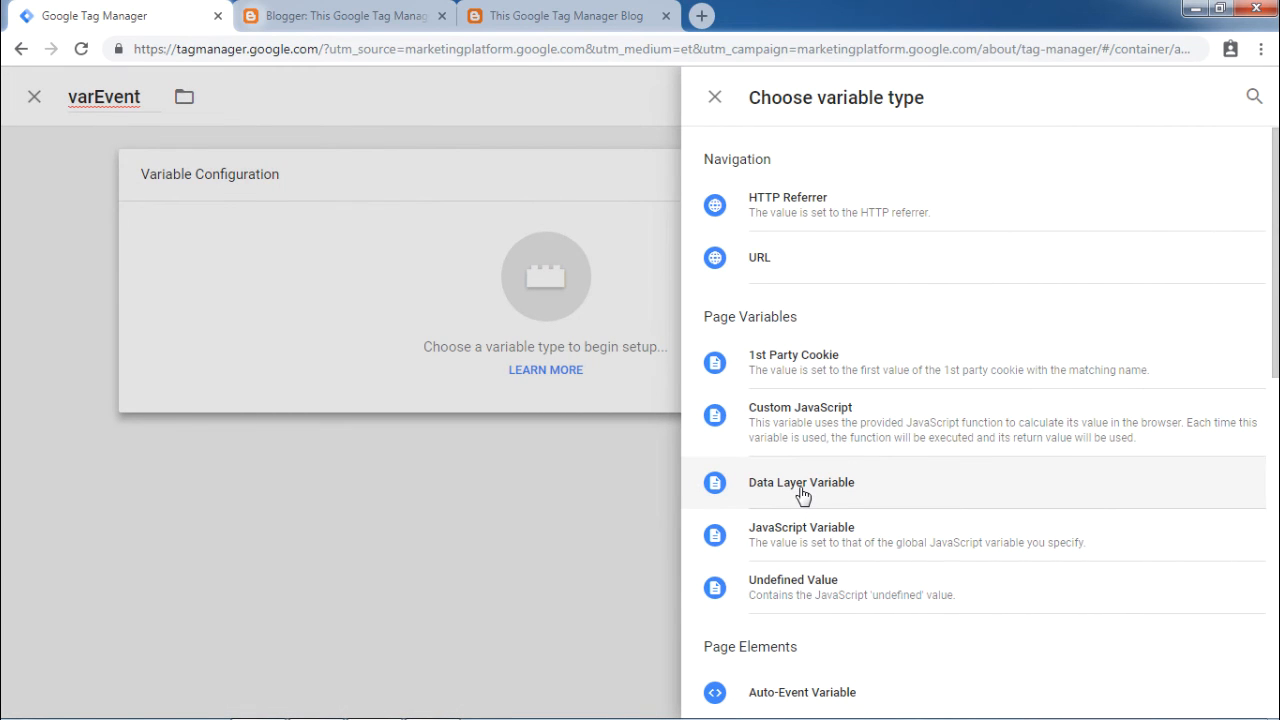
pyautogui.click(800, 482)
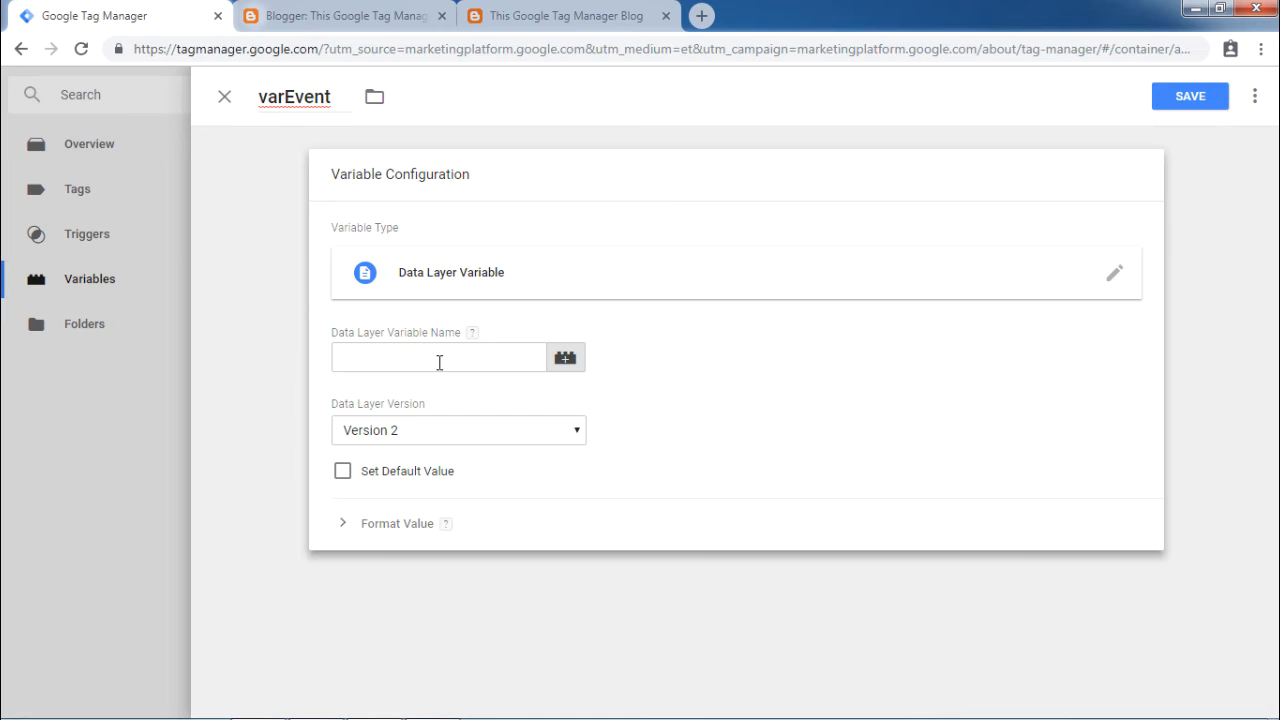
pyautogui.write('event')
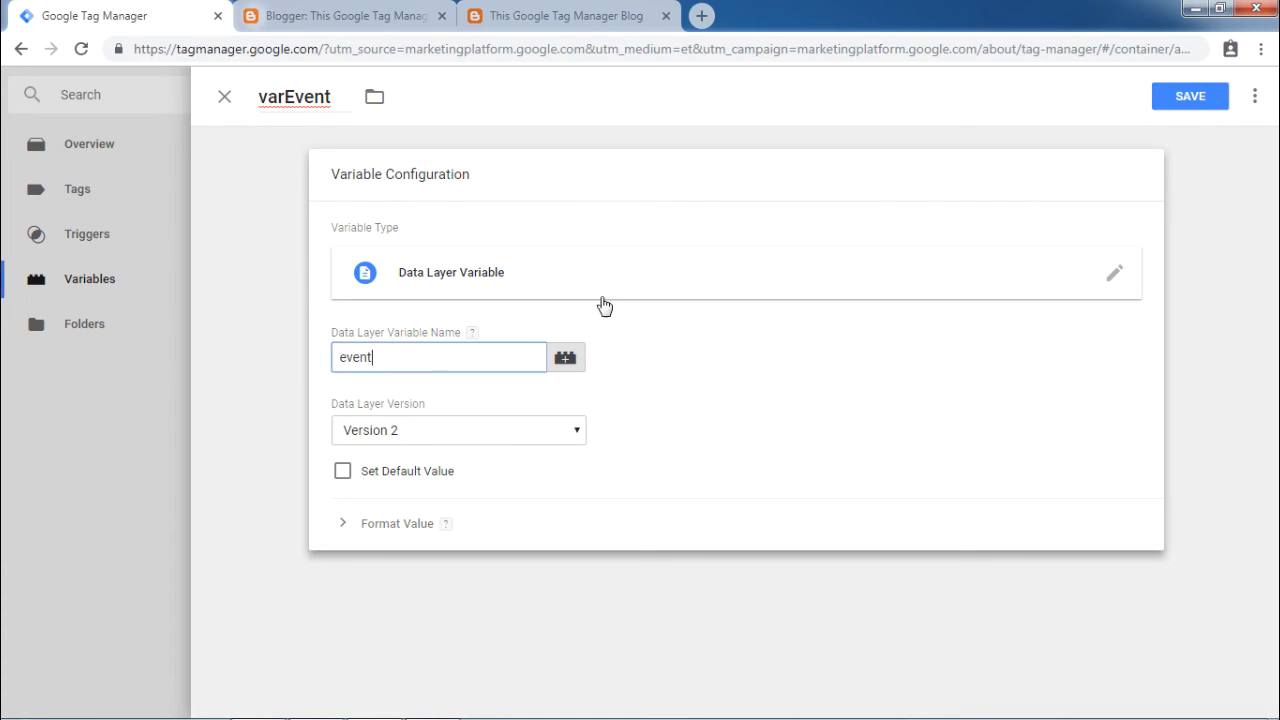
pyautogui.click(1188, 96)
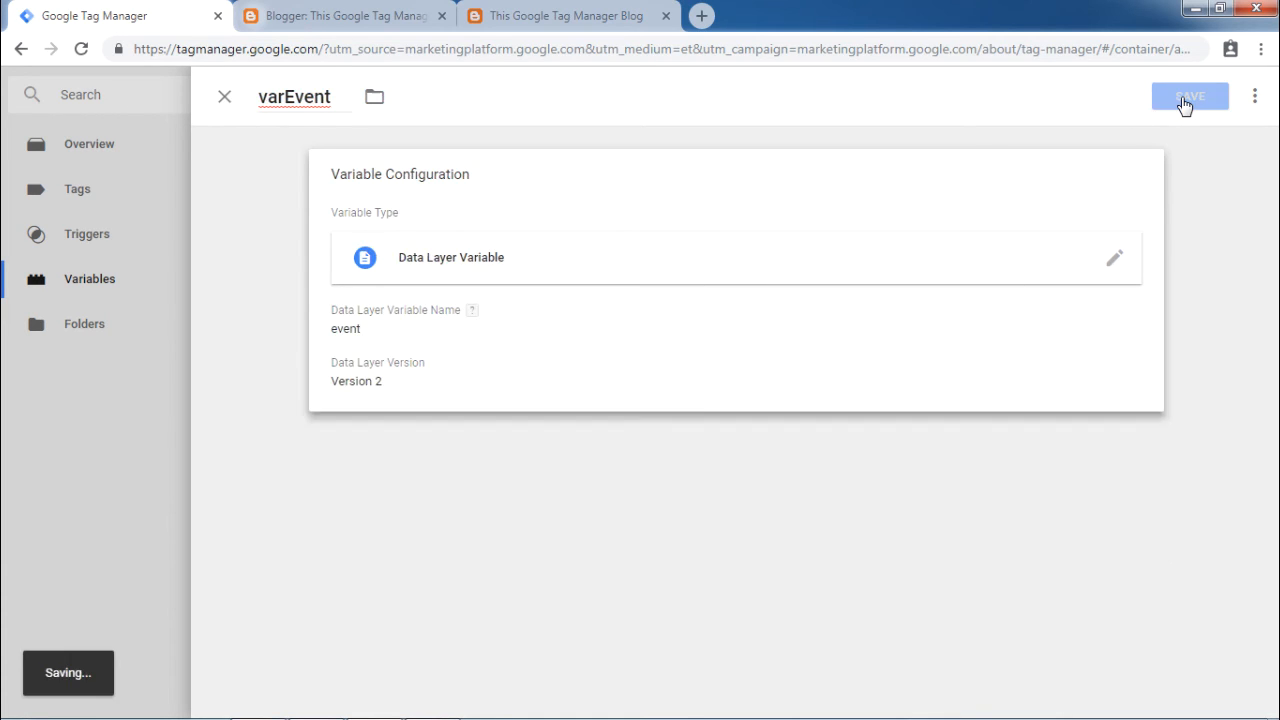
pyautogui.click(1188, 96)
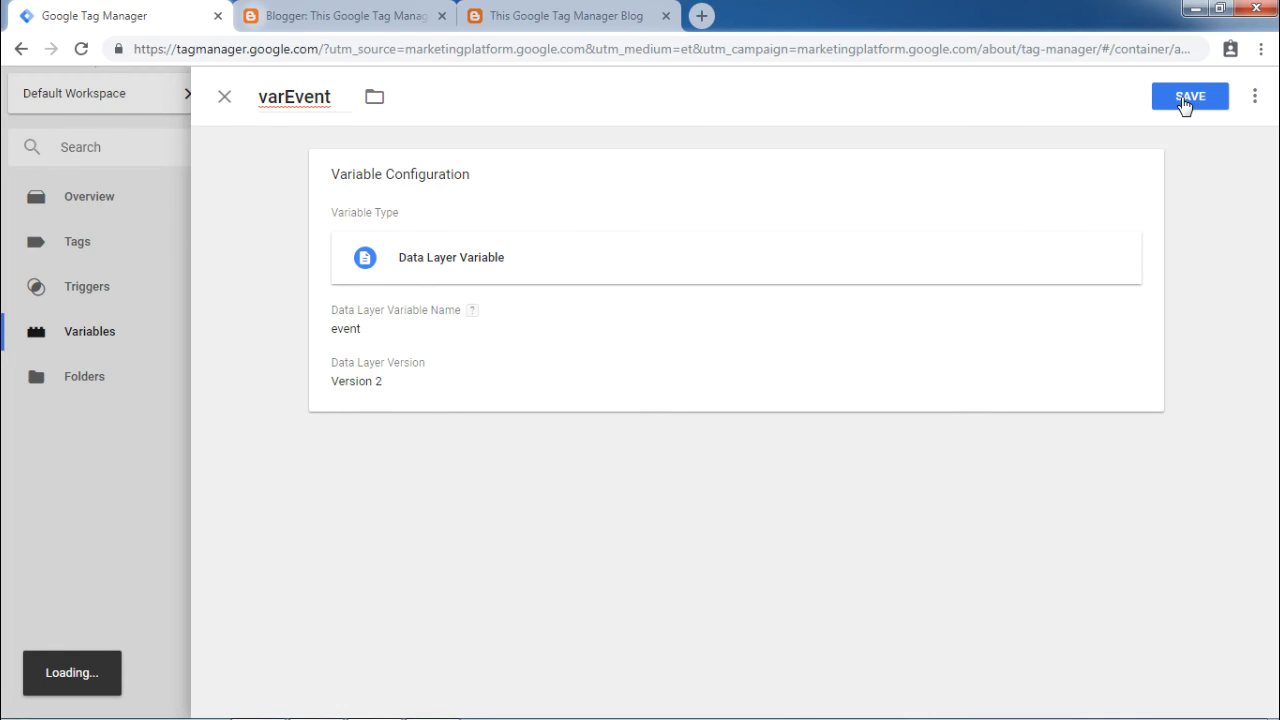
pyautogui.click(1188, 96)
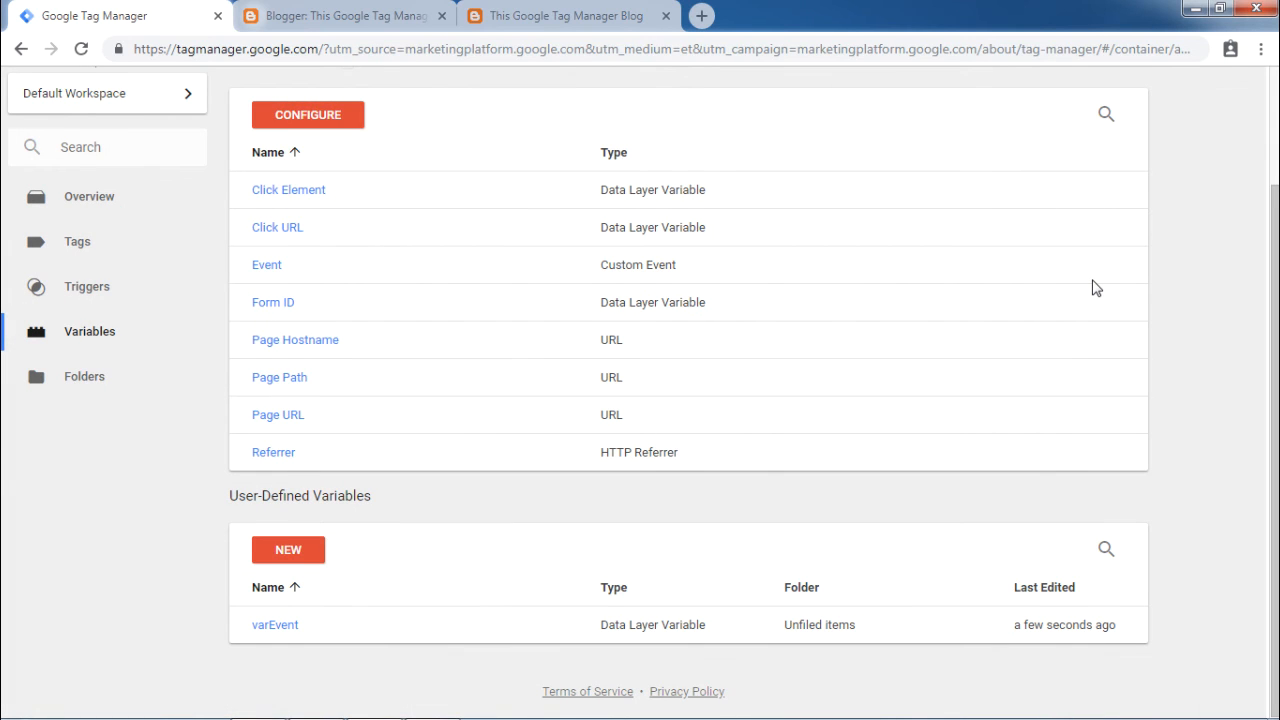
pyautogui.scroll(3)
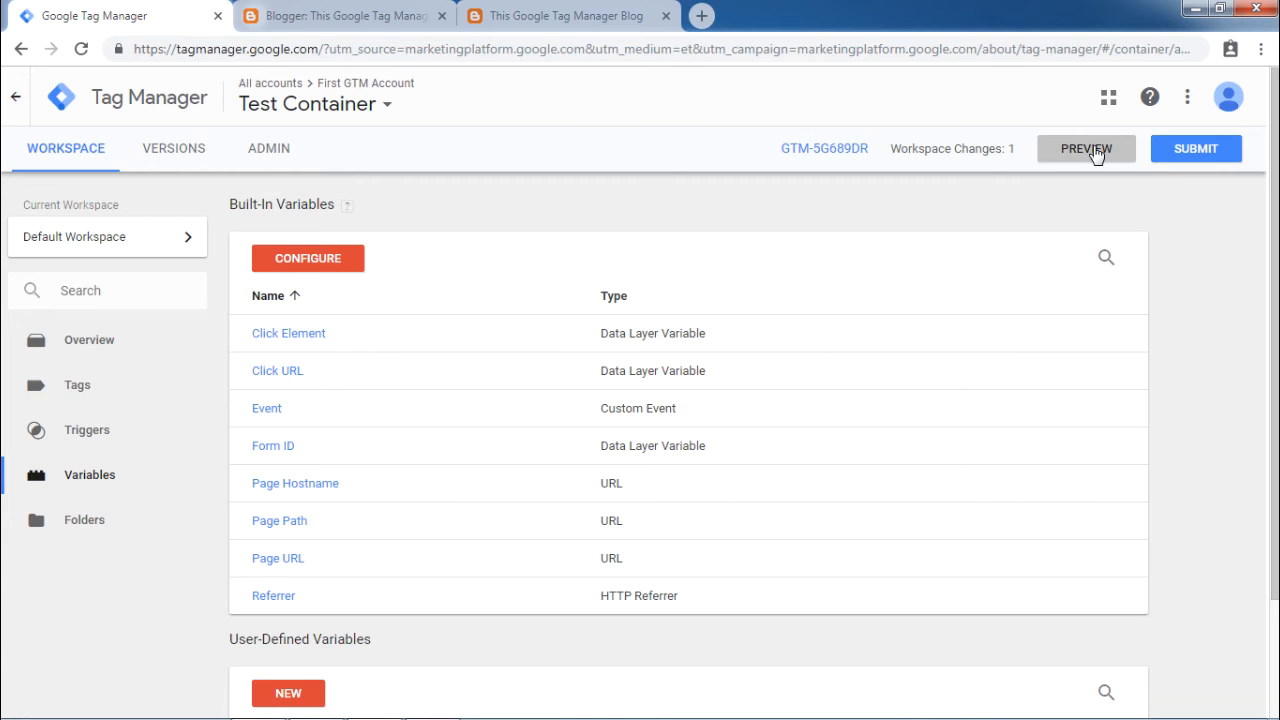
# Preview on the blog again and show the Window Loaded data layer message, event gtm.load.
pyautogui.click(564, 16)
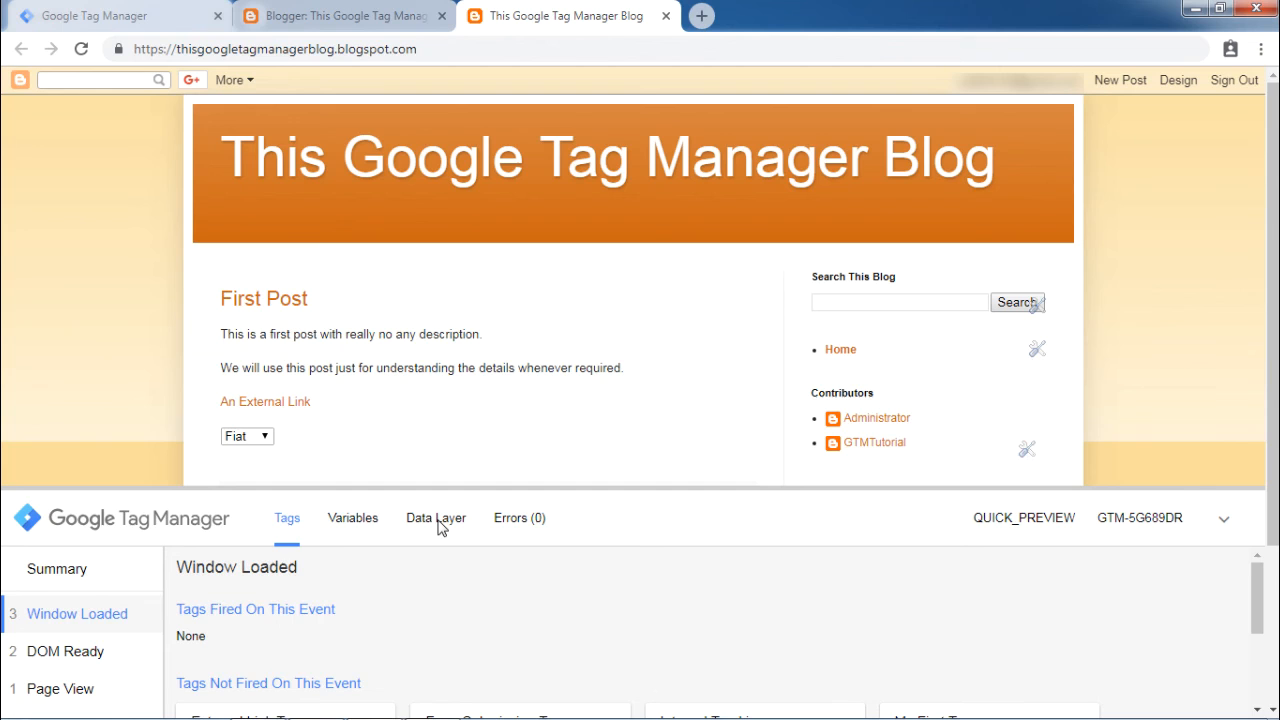
pyautogui.click(436, 516)
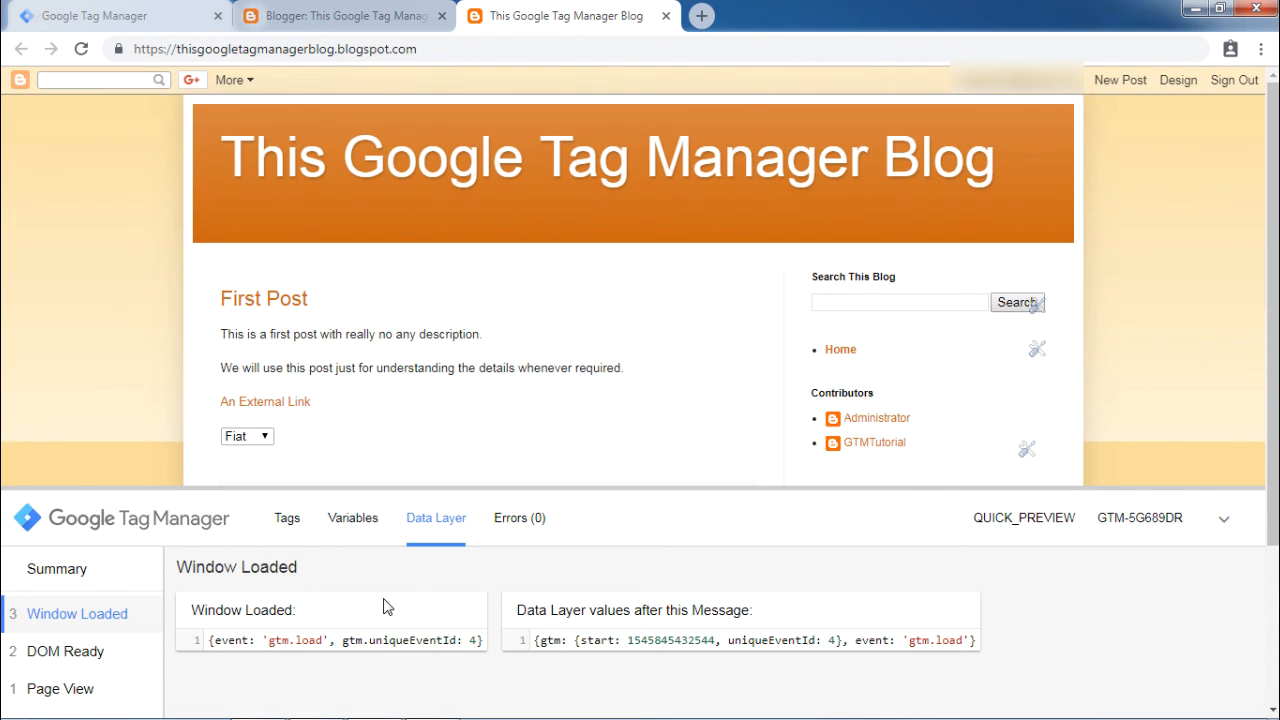
# View Window Loaded's variables and locate the varEvent row showing Data Layer Variable 'gtm.load'.
pyautogui.click(352, 516)
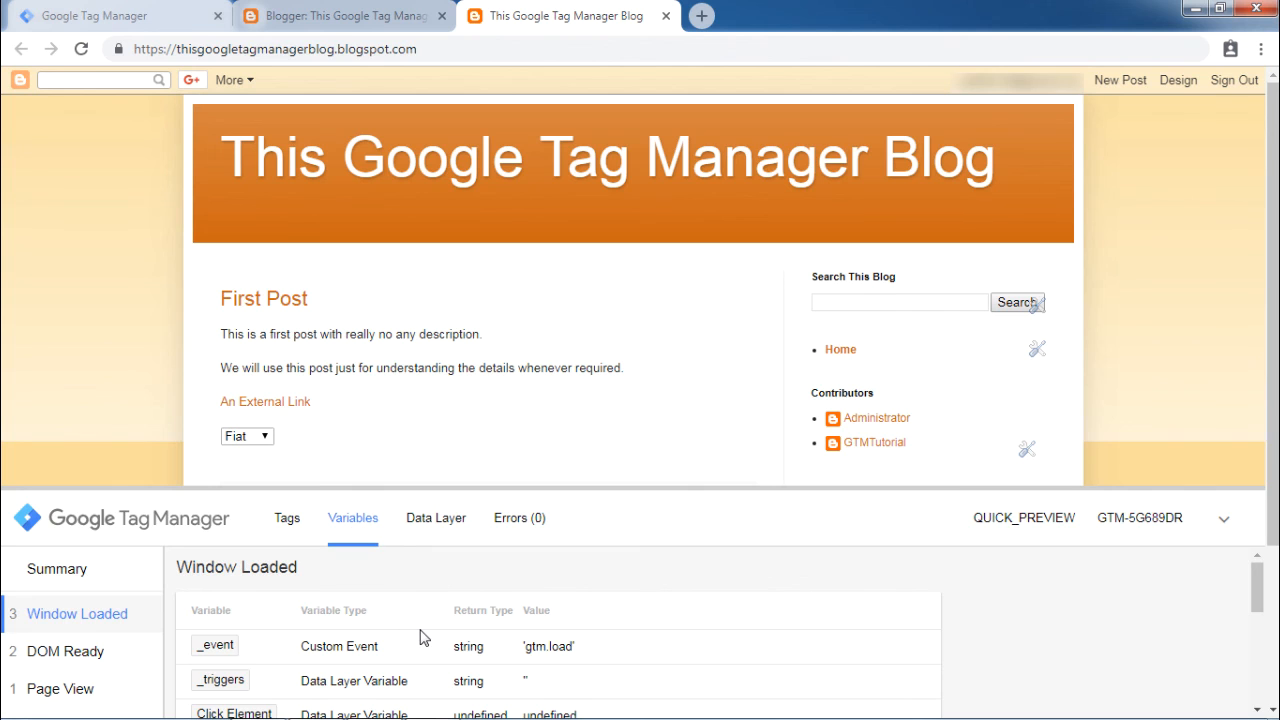
pyautogui.scroll(-3)
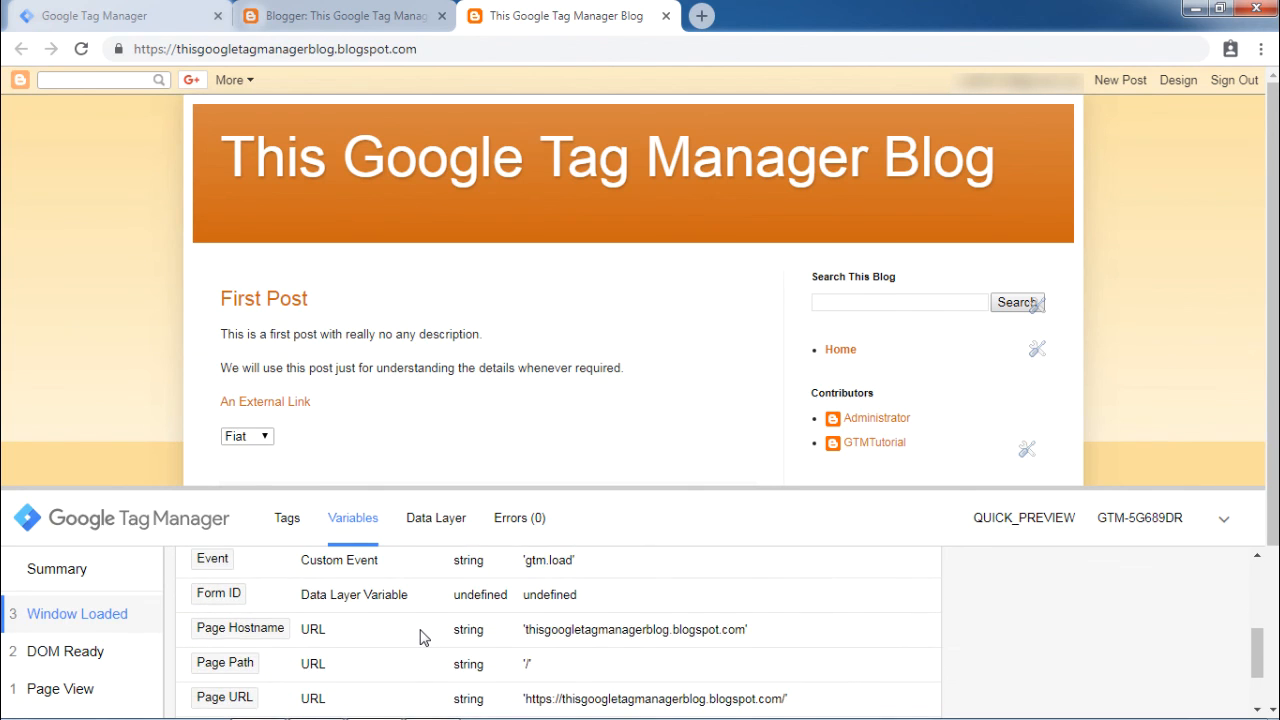
pyautogui.scroll(-3)
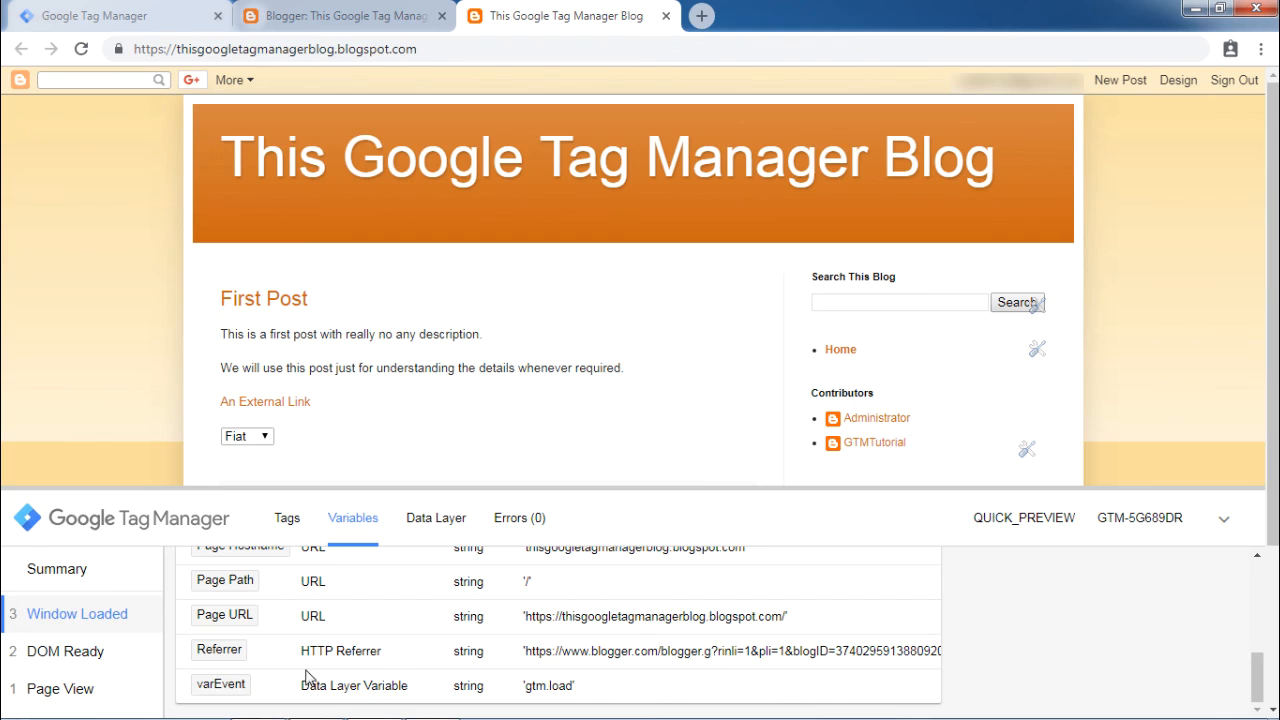
pyautogui.moveTo(576, 686)
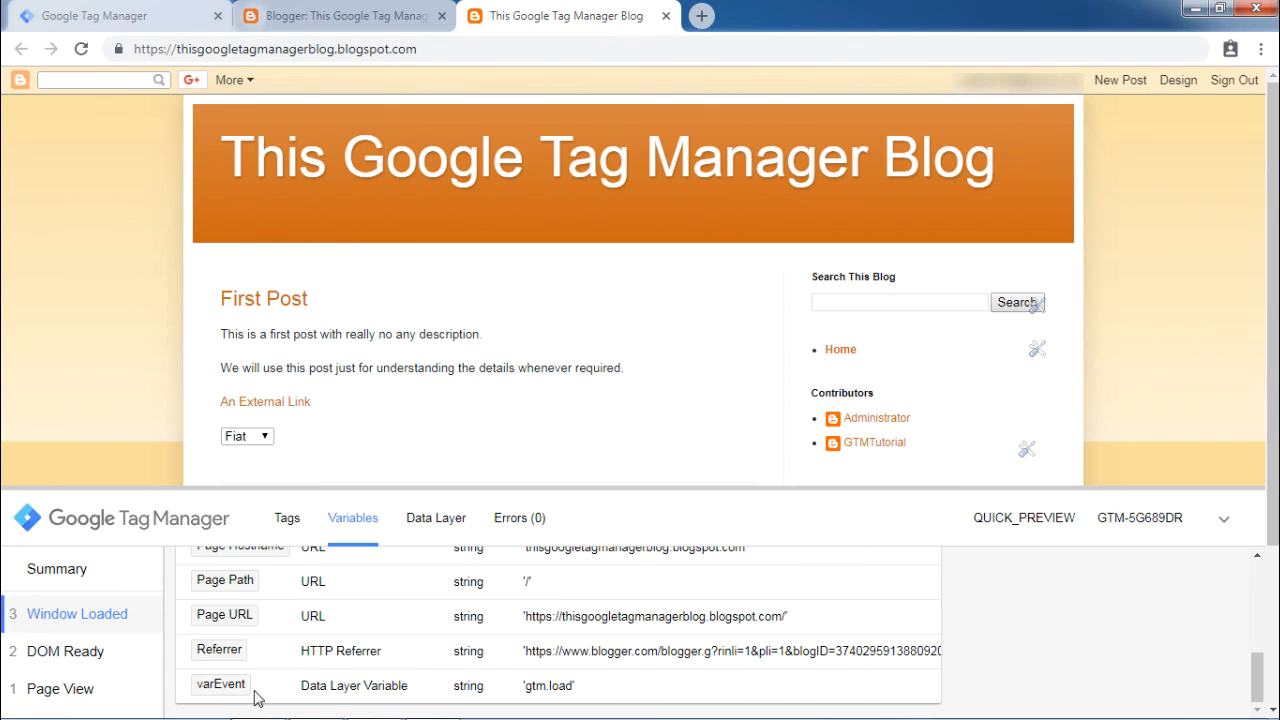
pyautogui.moveTo(118, 620)
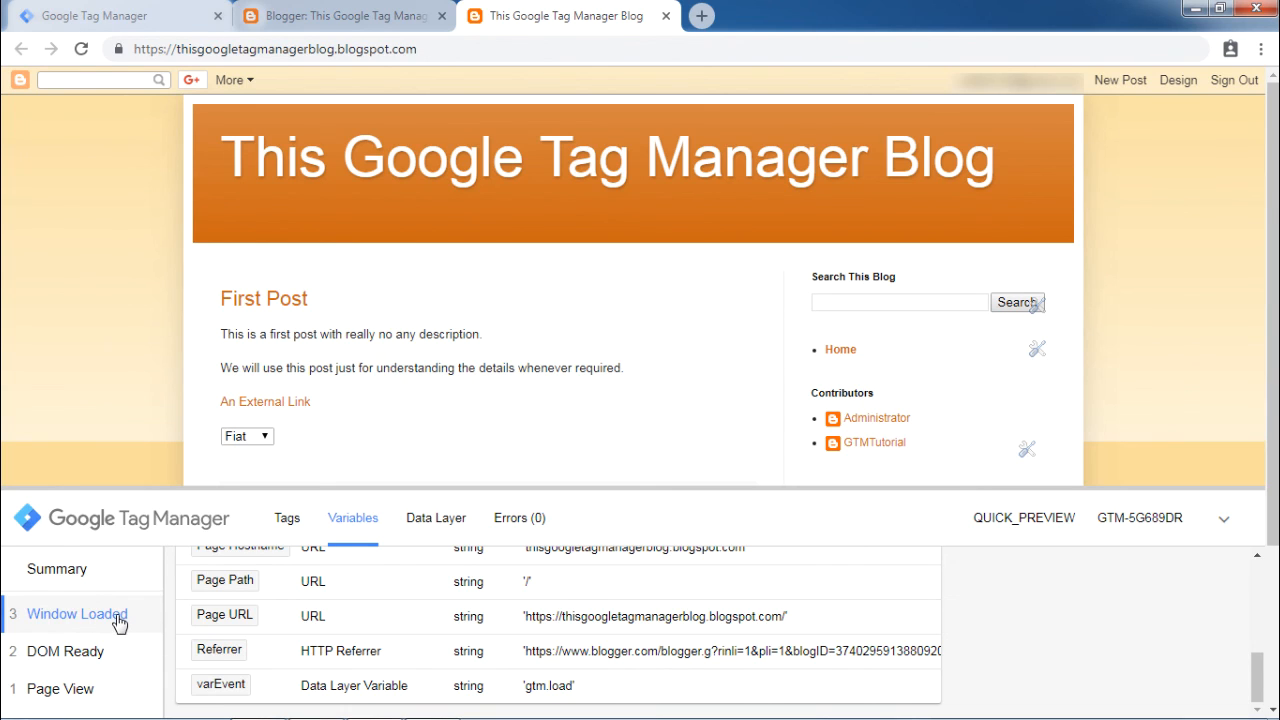
pyautogui.moveTo(240, 690)
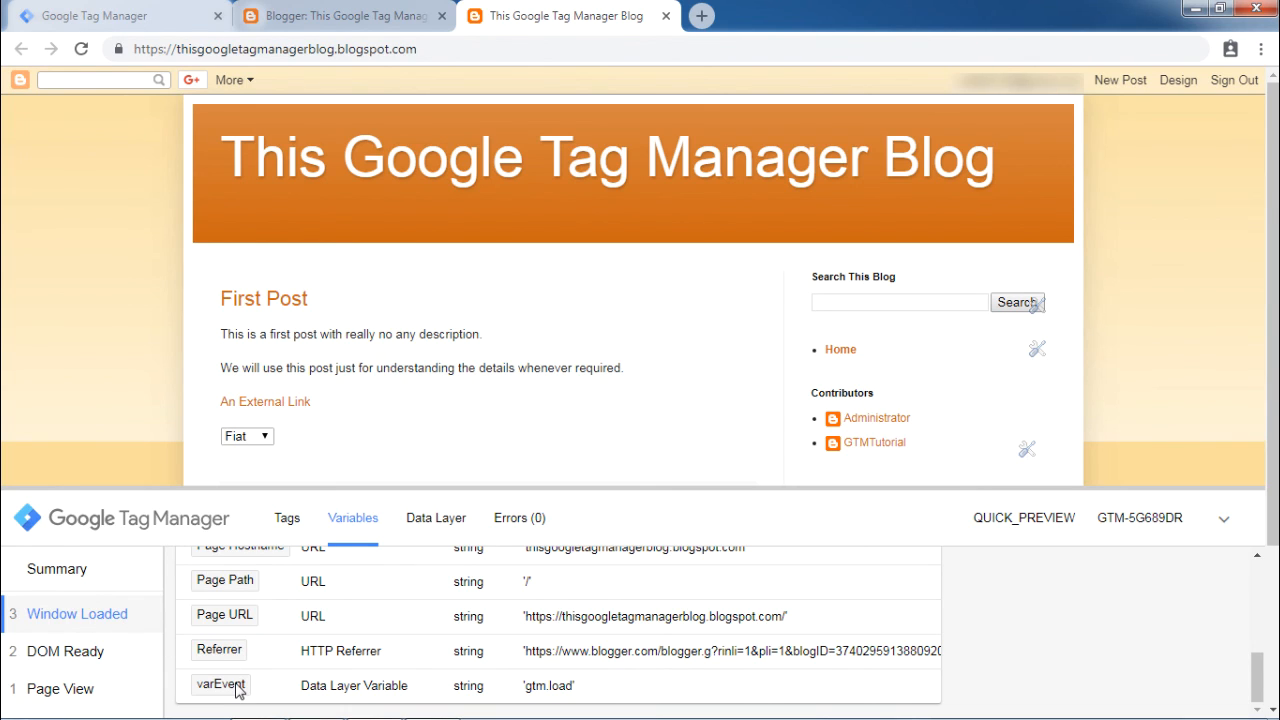
pyautogui.moveTo(364, 656)
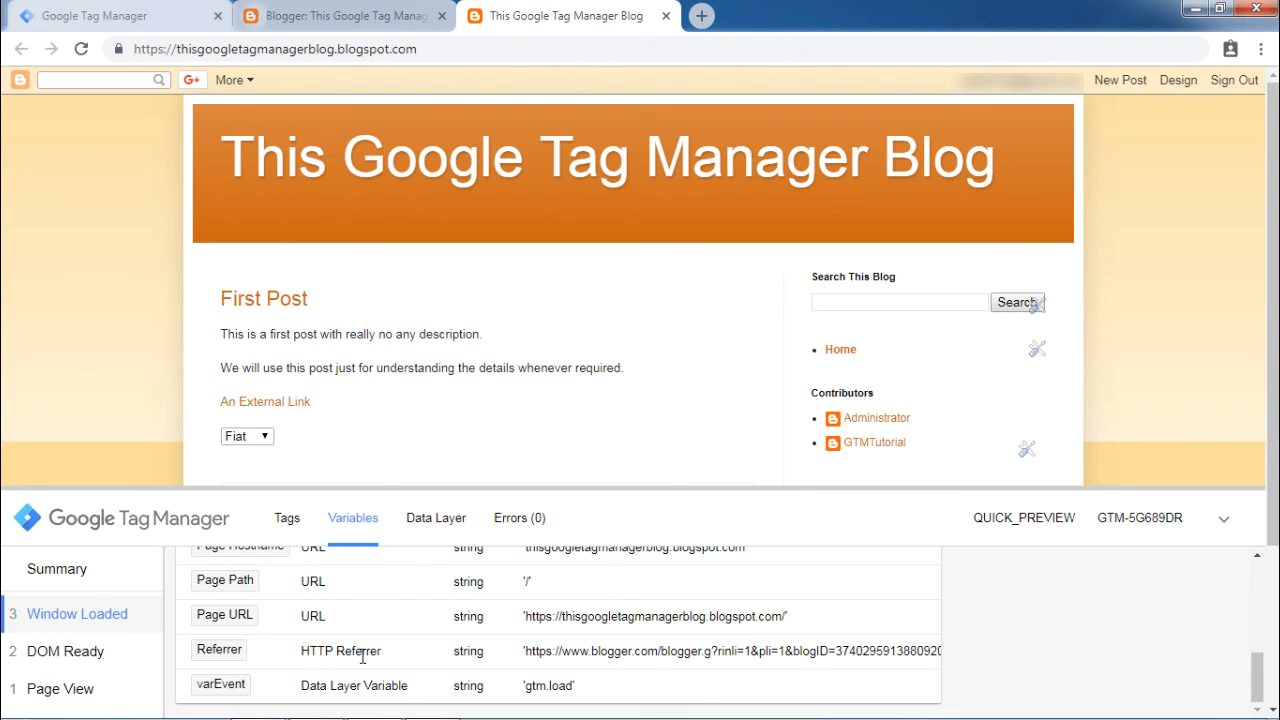